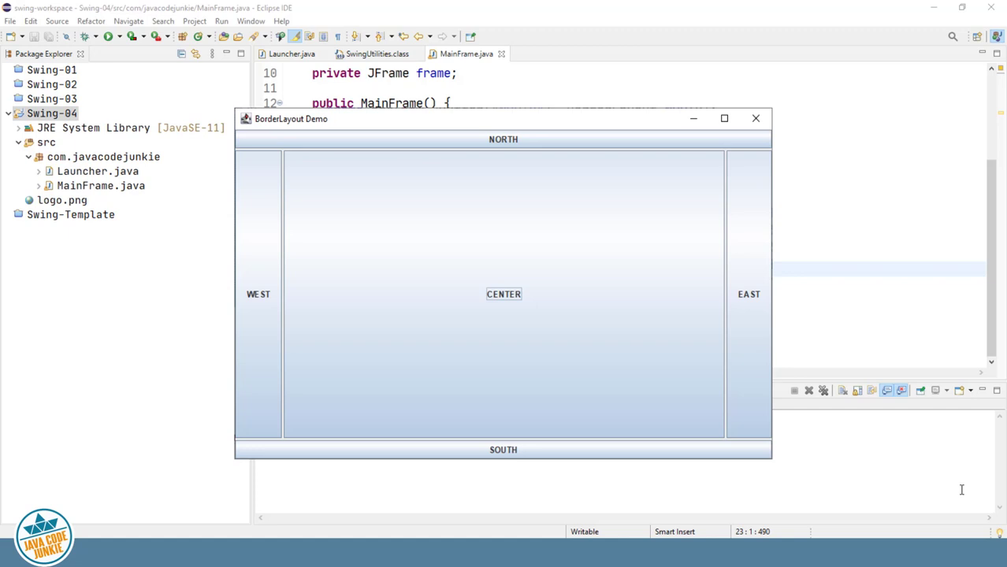
- Close the running BorderLayout Demo window to return to the MainFrame.java editor
left_click(755, 119)
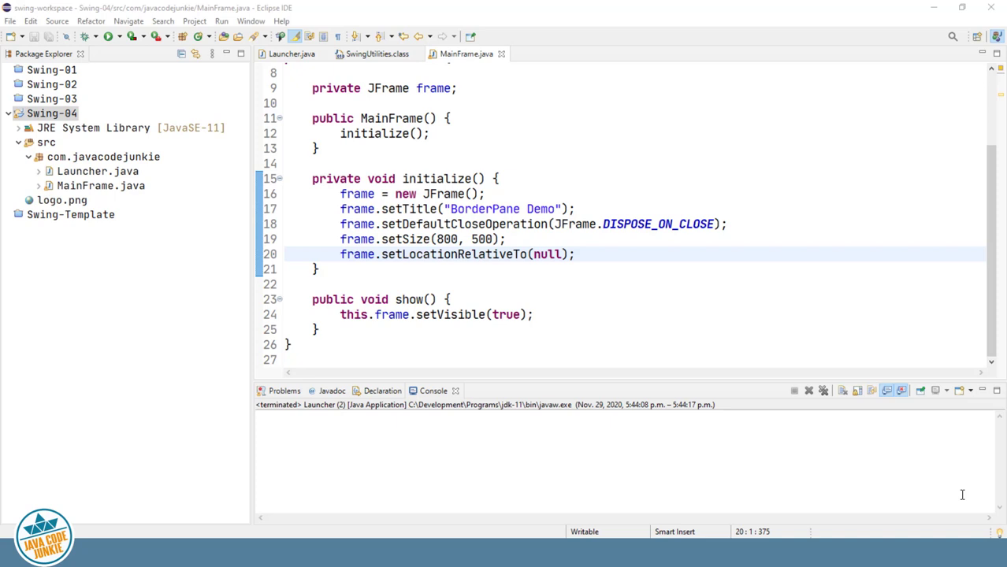
mouse_move(802, 519)
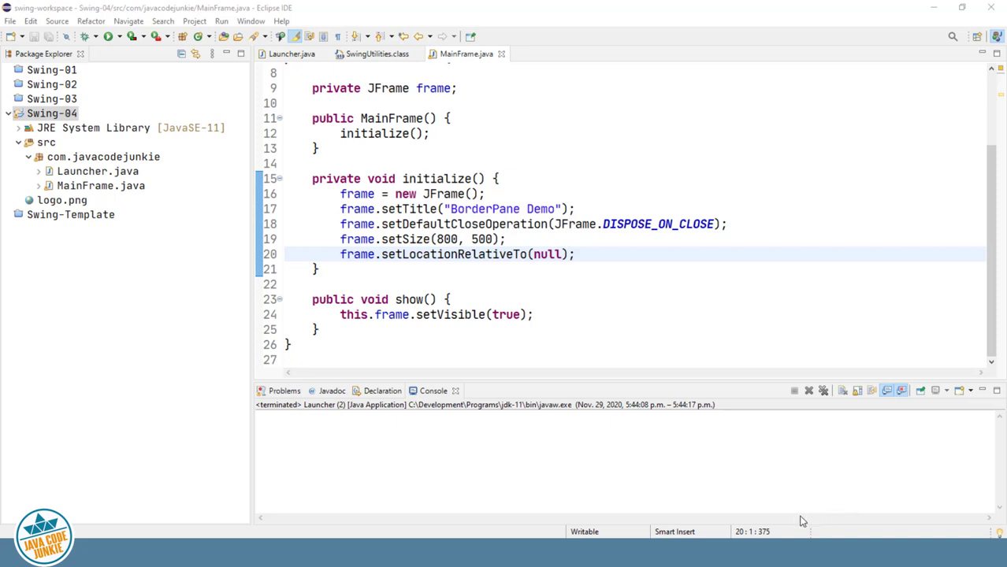
mouse_move(819, 528)
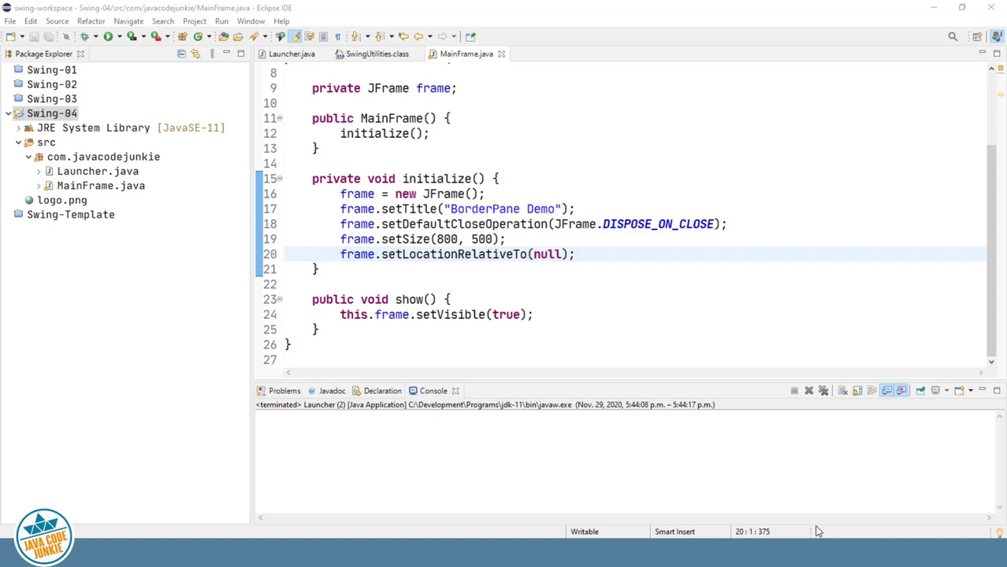
mouse_move(574, 520)
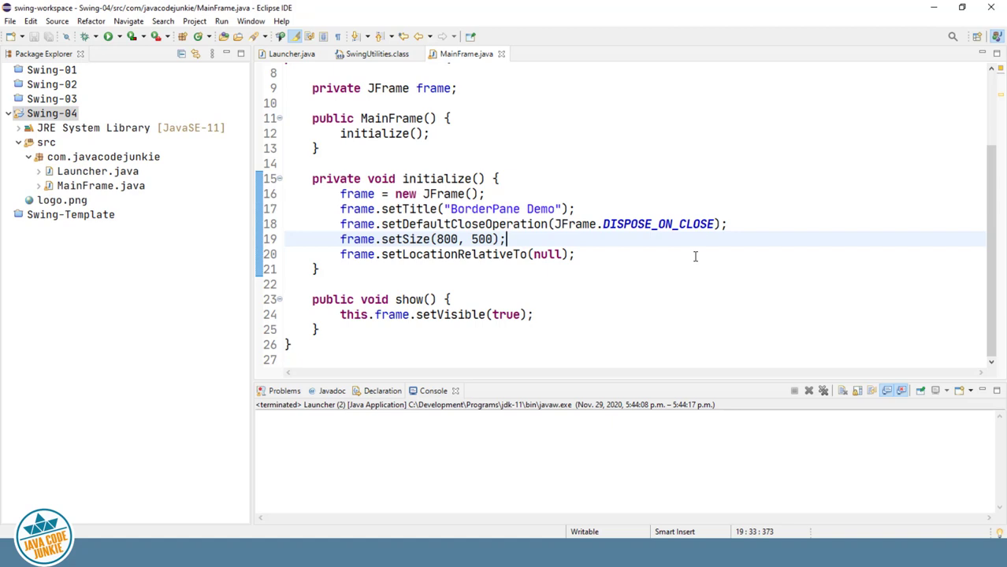
- Add frame.setLayout(new BorderLayout()); after setSize, with blank lines opened below
key("Enter")
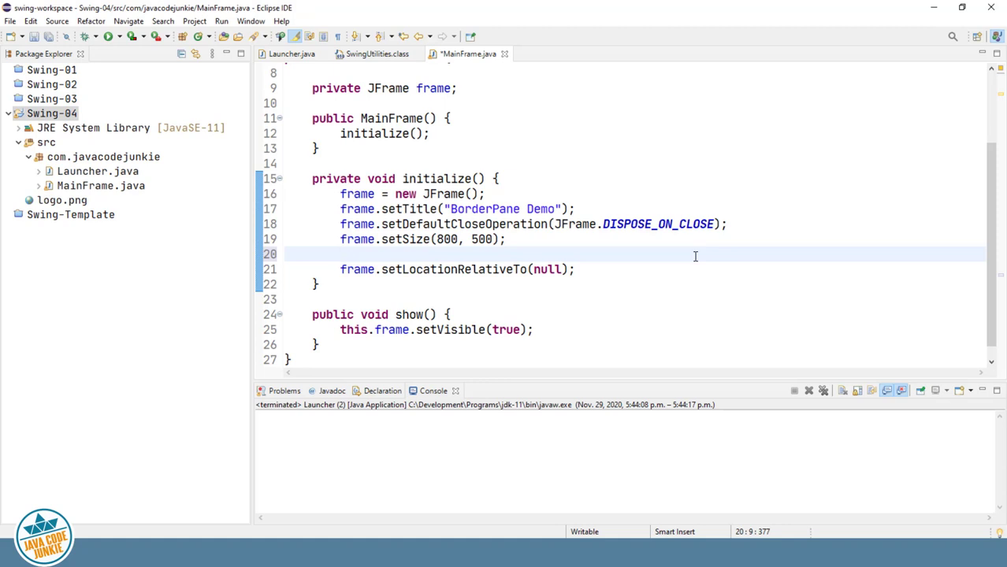
type("frame.")
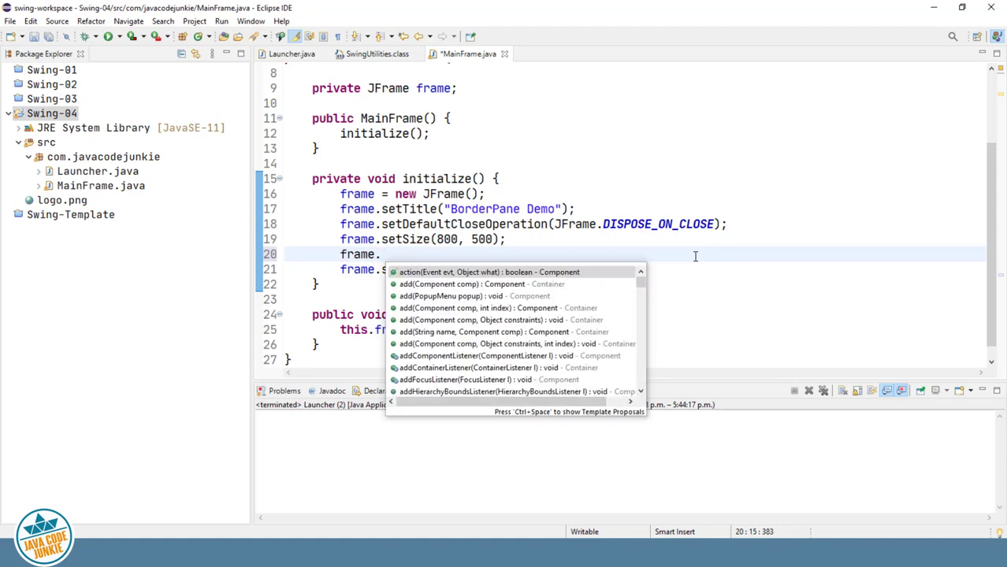
type("setLayout(new);")
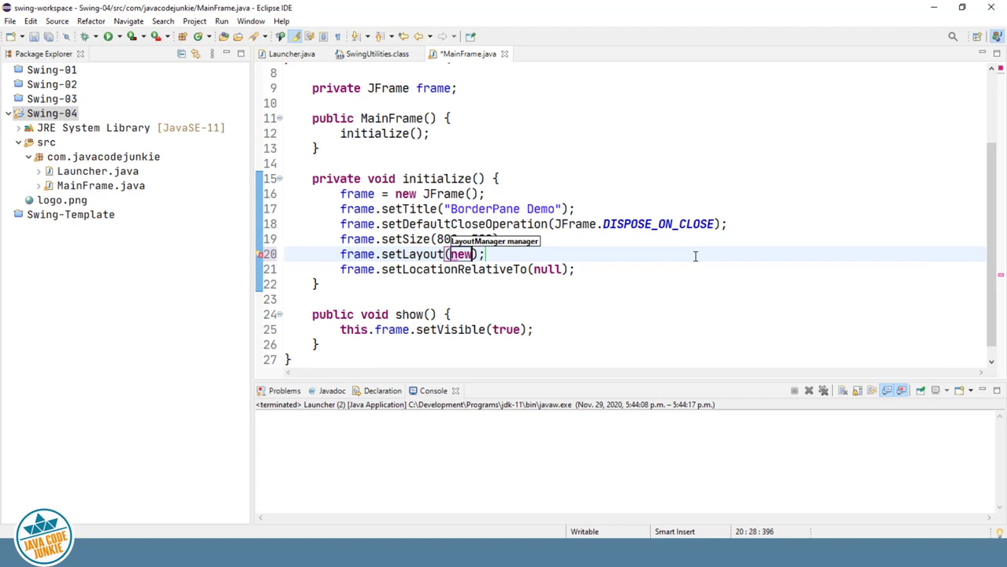
type("BorderLayout(")
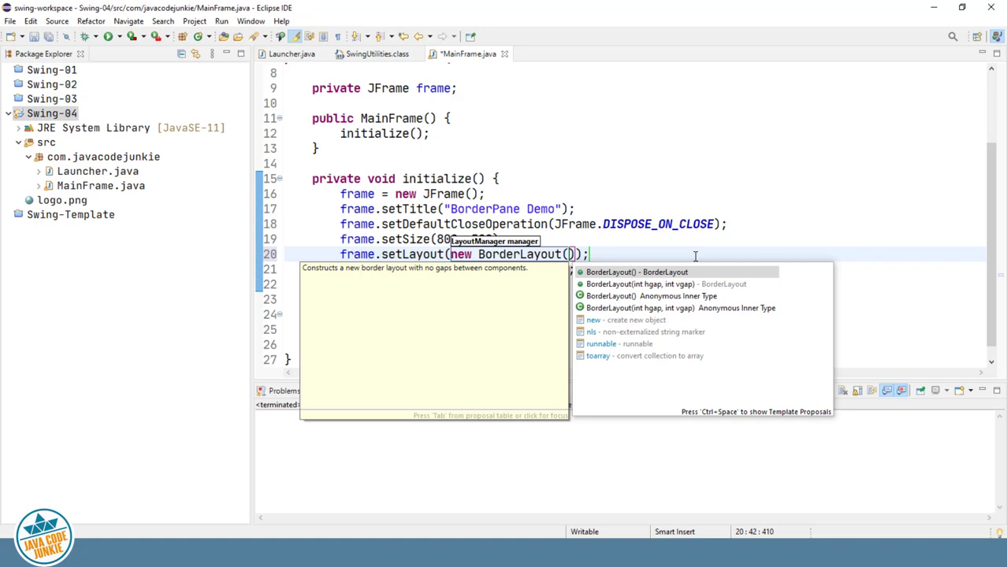
mouse_move(690, 255)
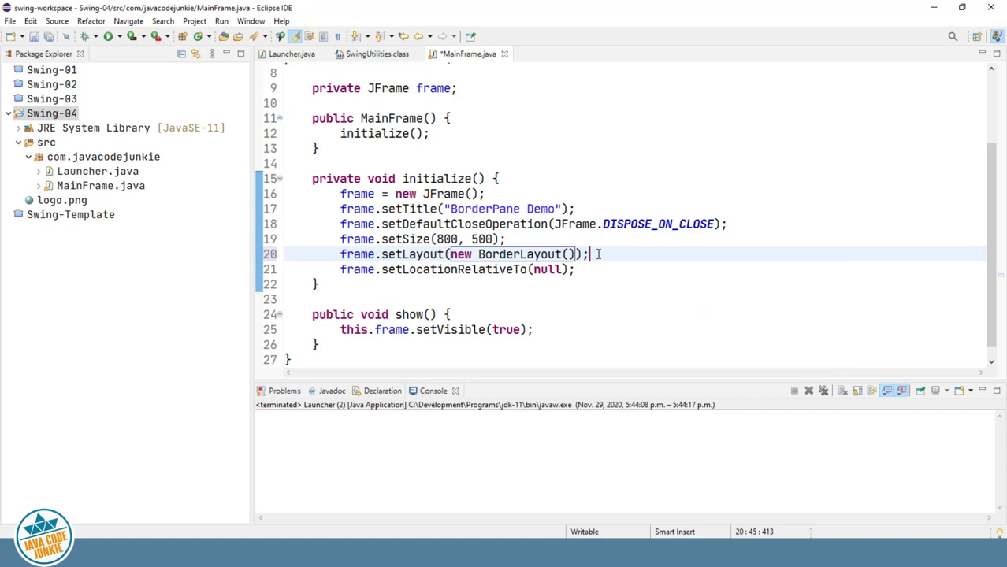
key("Enter")
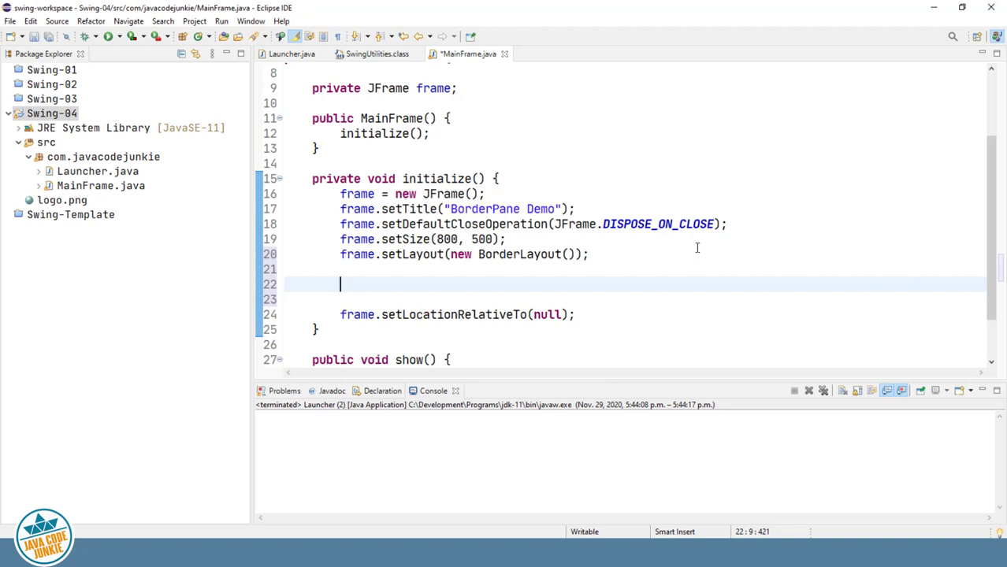
- Begin frame.add(new JButton("NORTH"), on the blank line of initialize
type("frame.add(comp")
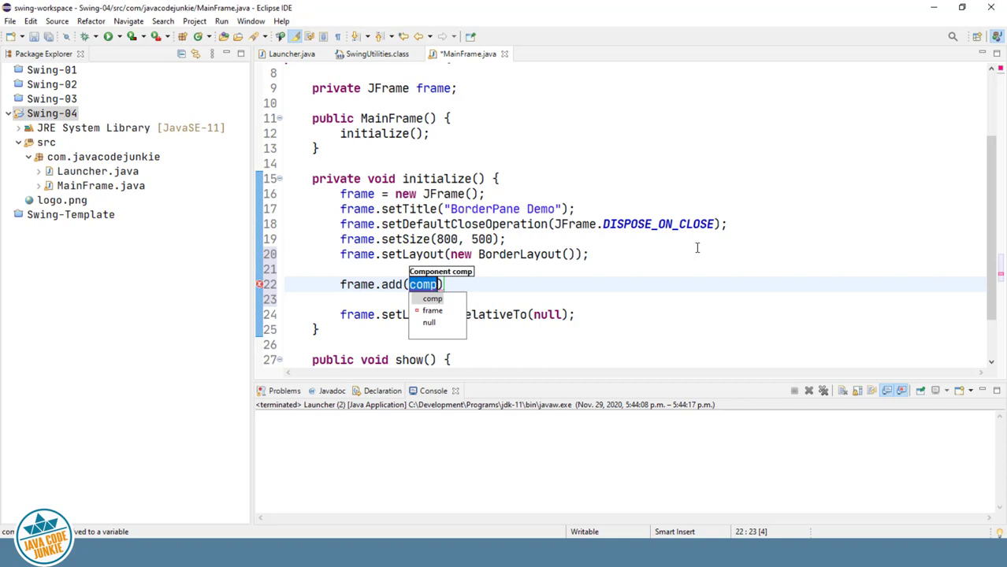
type("new")
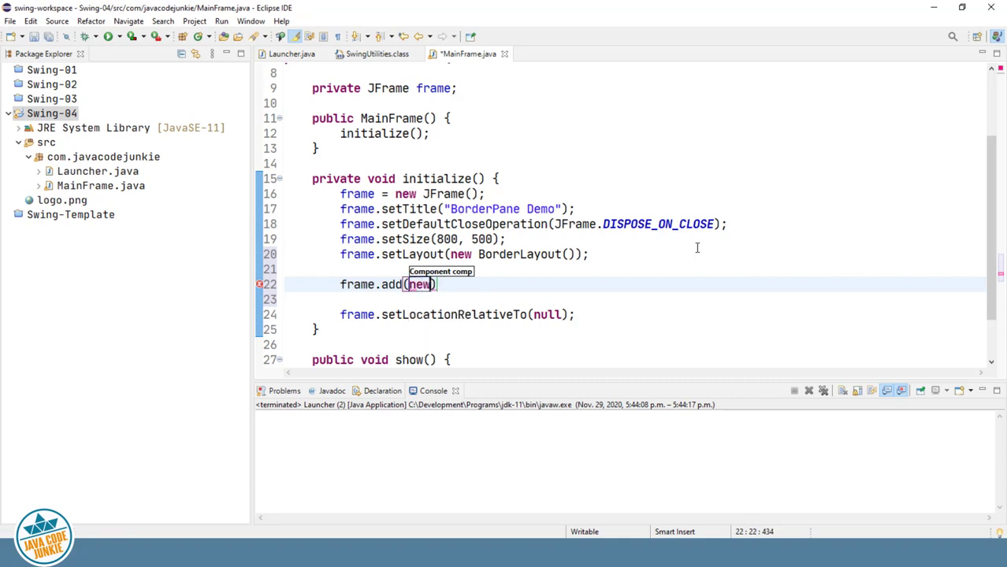
type("JButton")
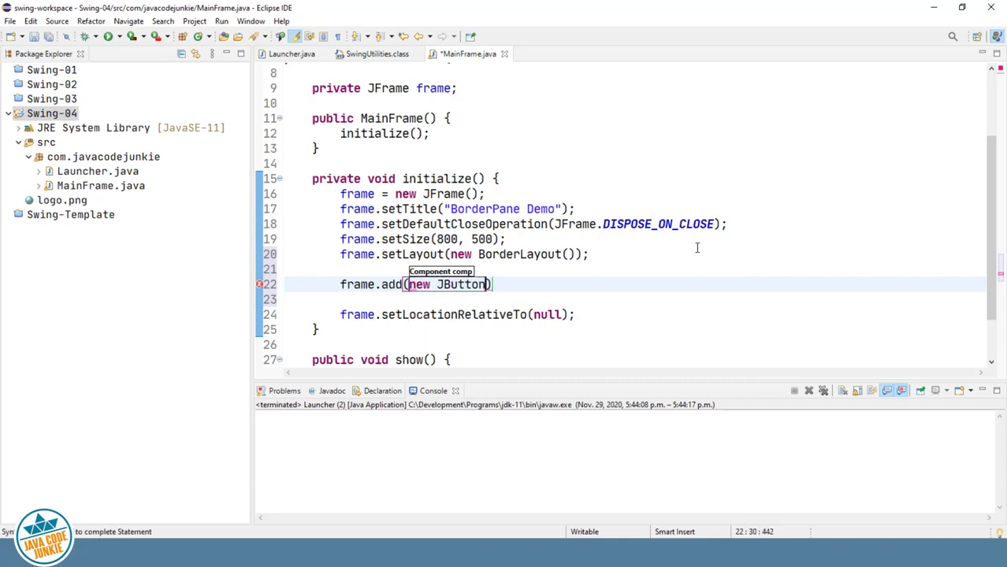
type("(")
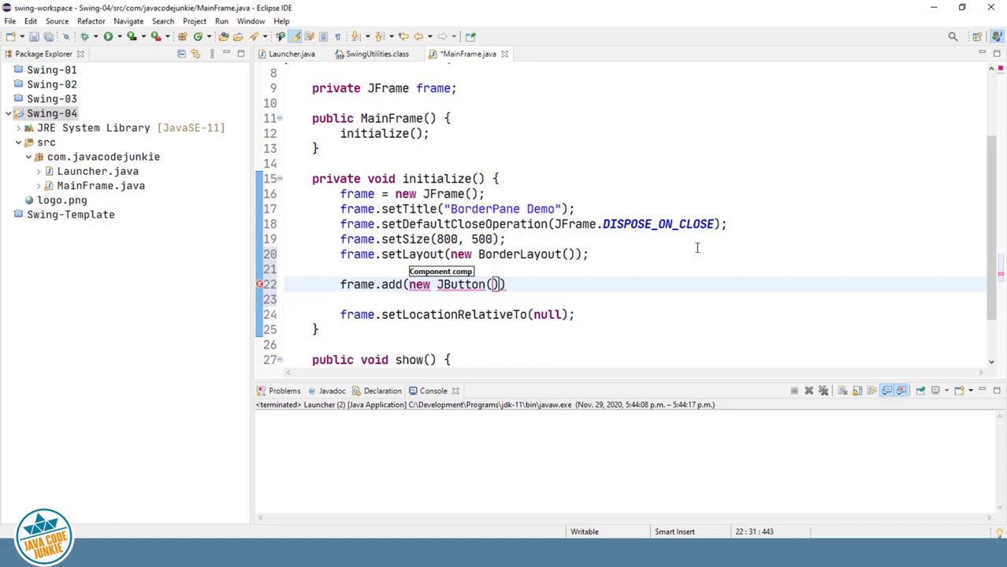
type("\"")
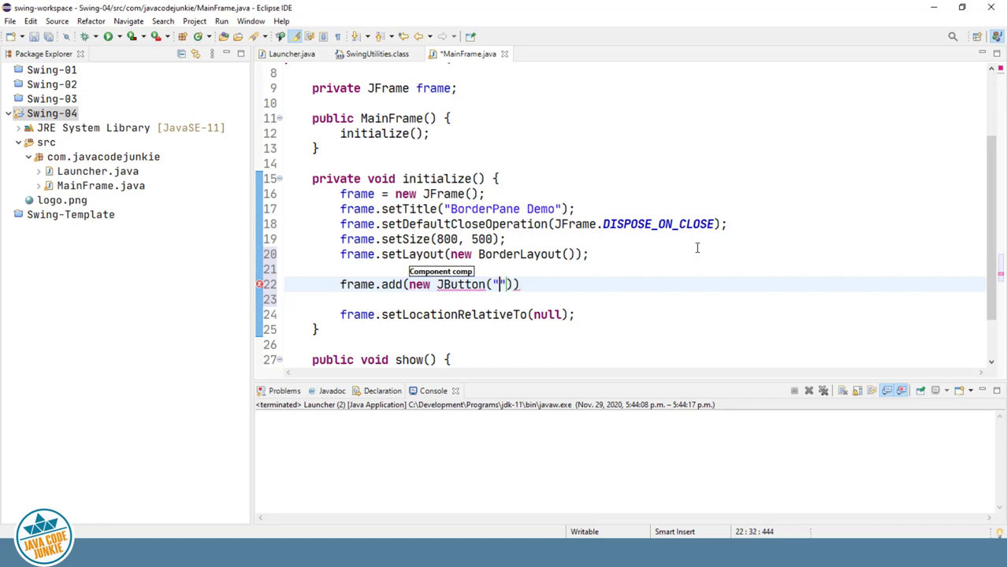
type("NOR")
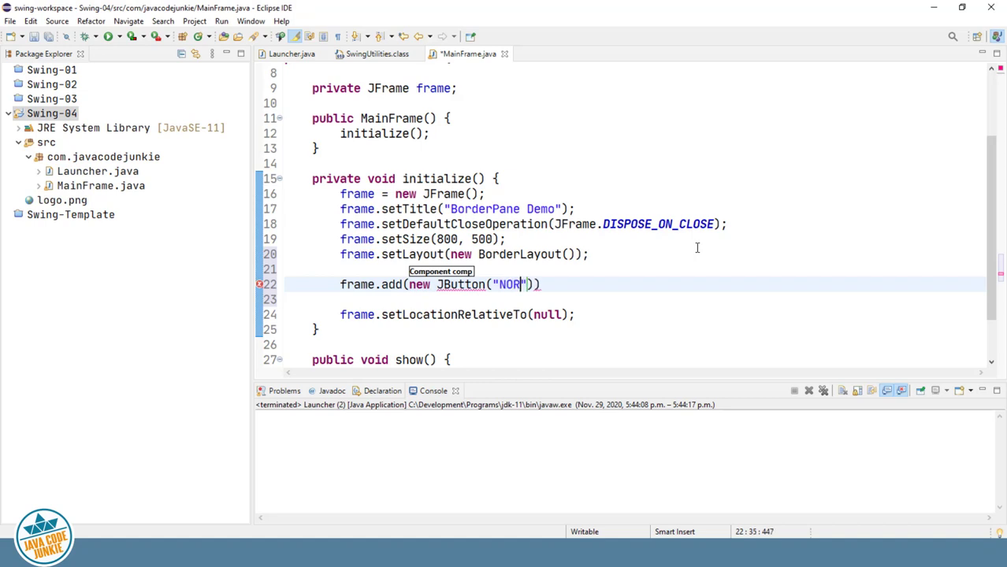
type("TH")
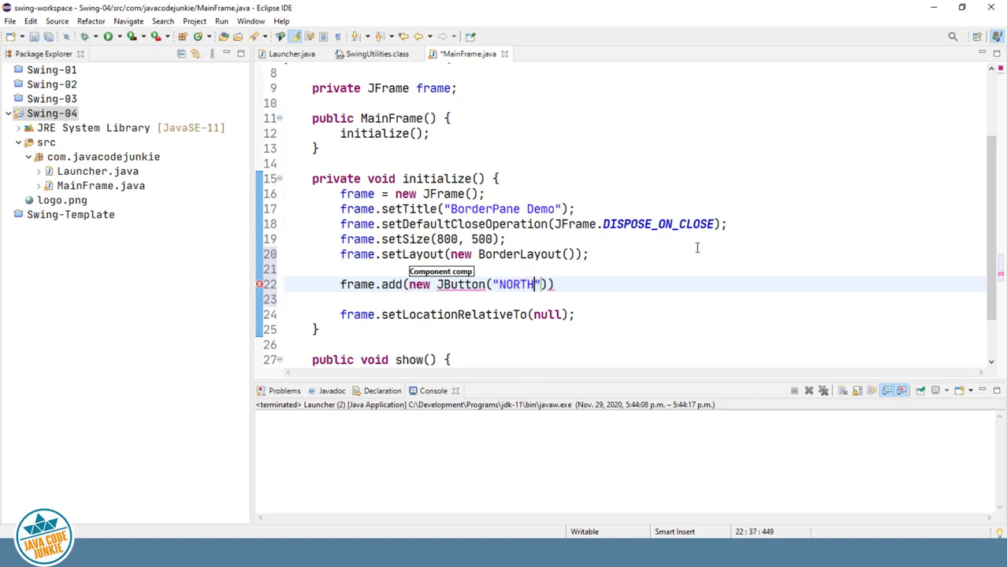
type(",")
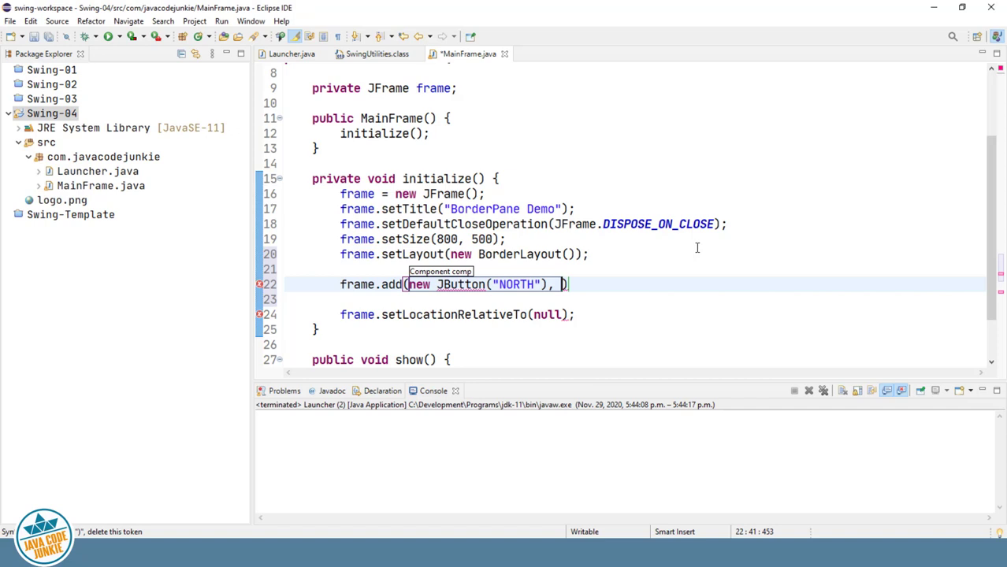
- Finish the call with BorderLayout.NORTH); via content assist
type("BorderLa")
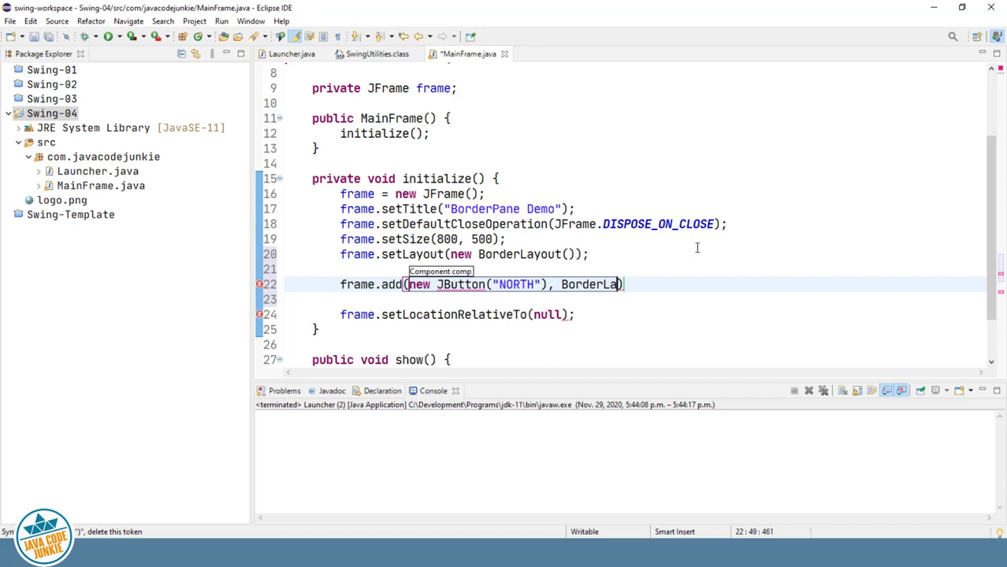
type(".")
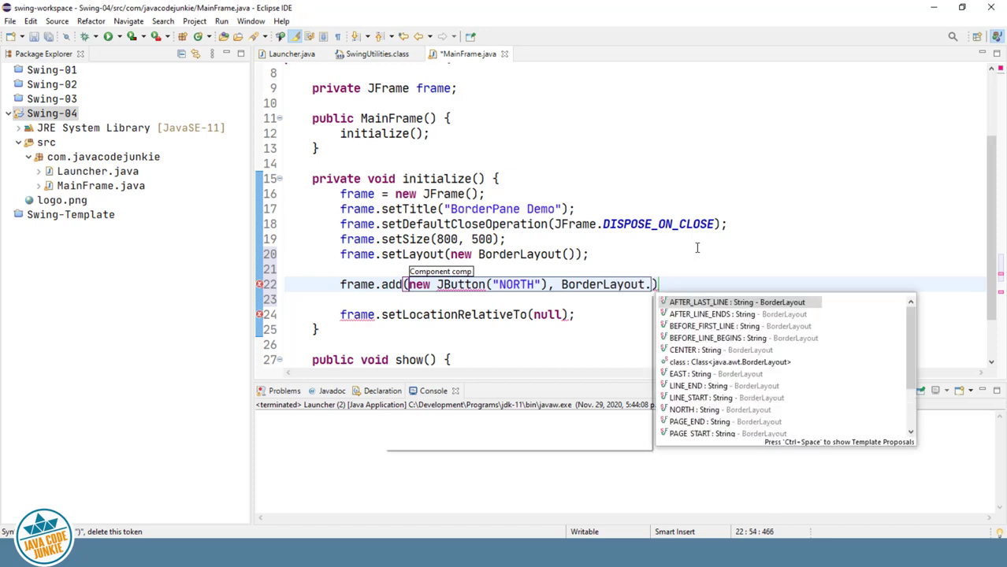
type("NORTH")
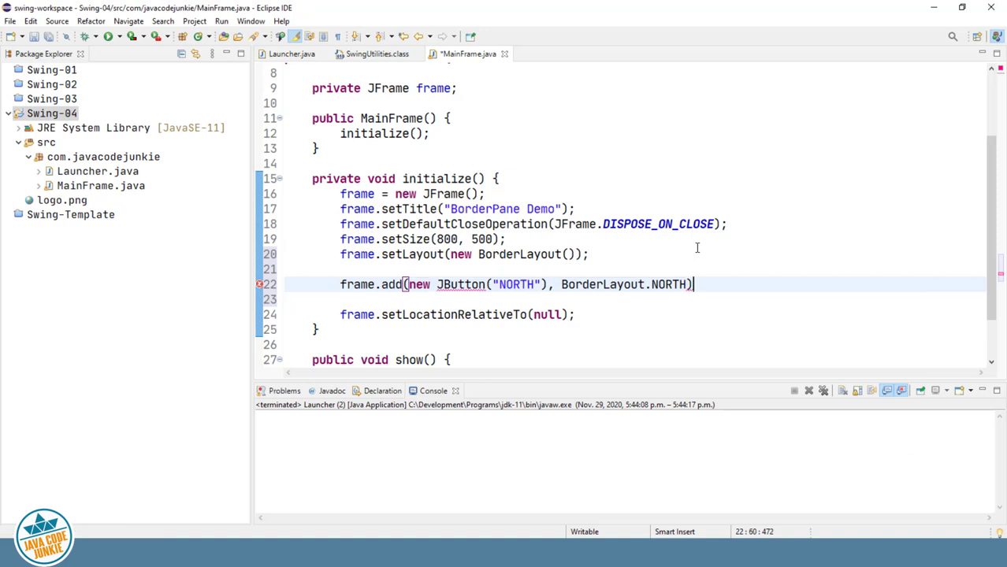
type(";")
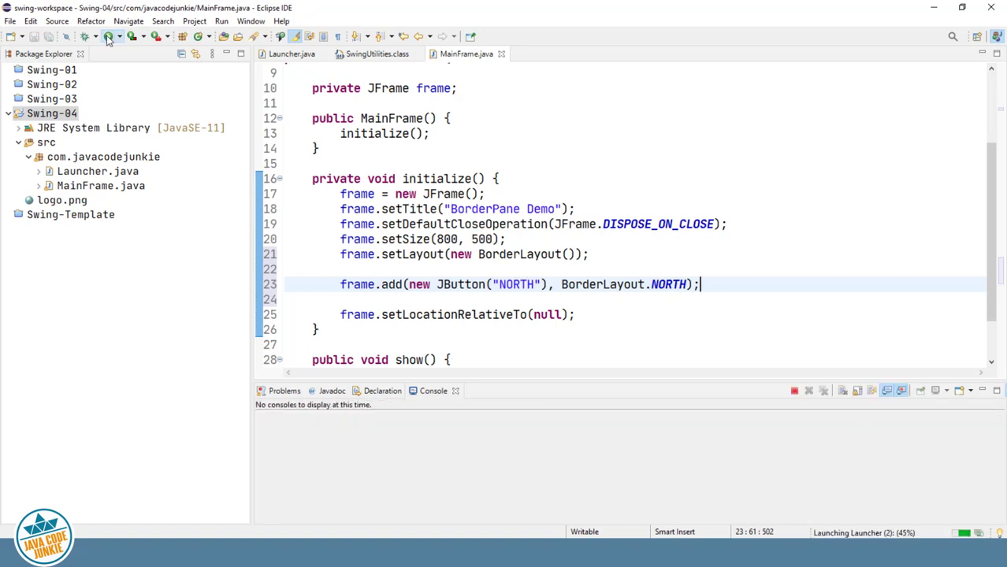
- Run Launcher to see the NORTH button across the top, then close the demo window
left_click(104, 38)
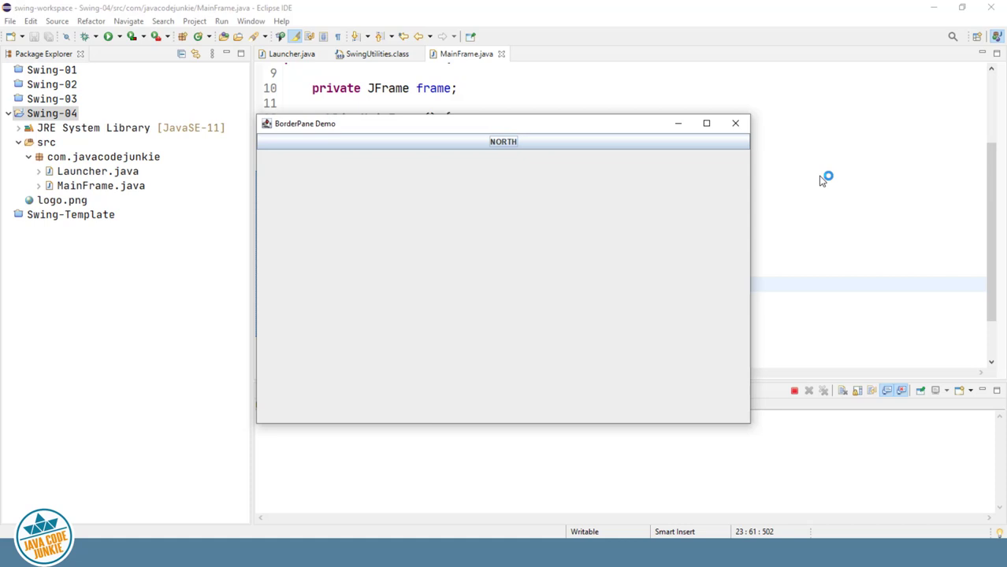
left_click(734, 123)
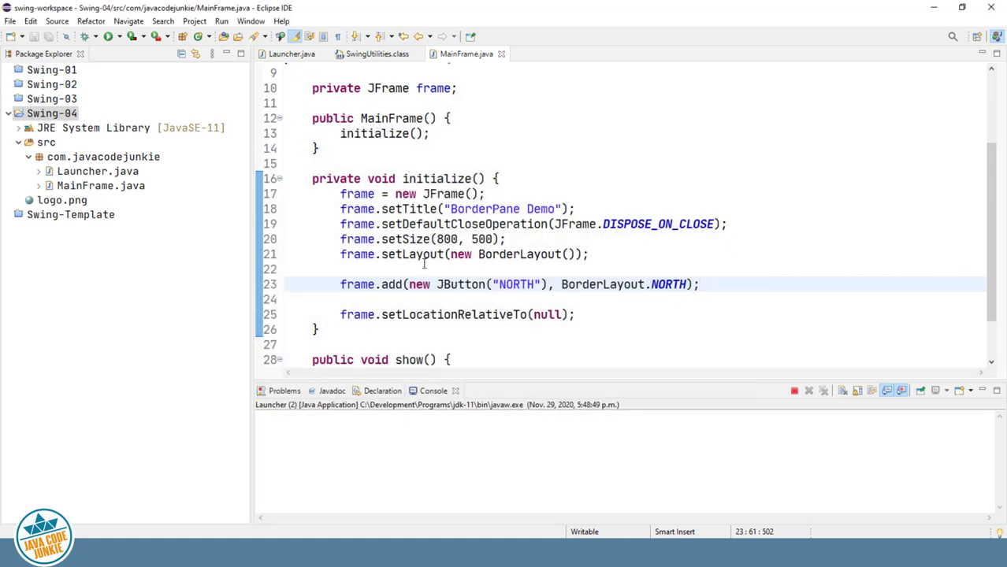
- Relabel the copied button lines as WEST, EAST, SOUTH and CENTER
triple_click(512, 283)
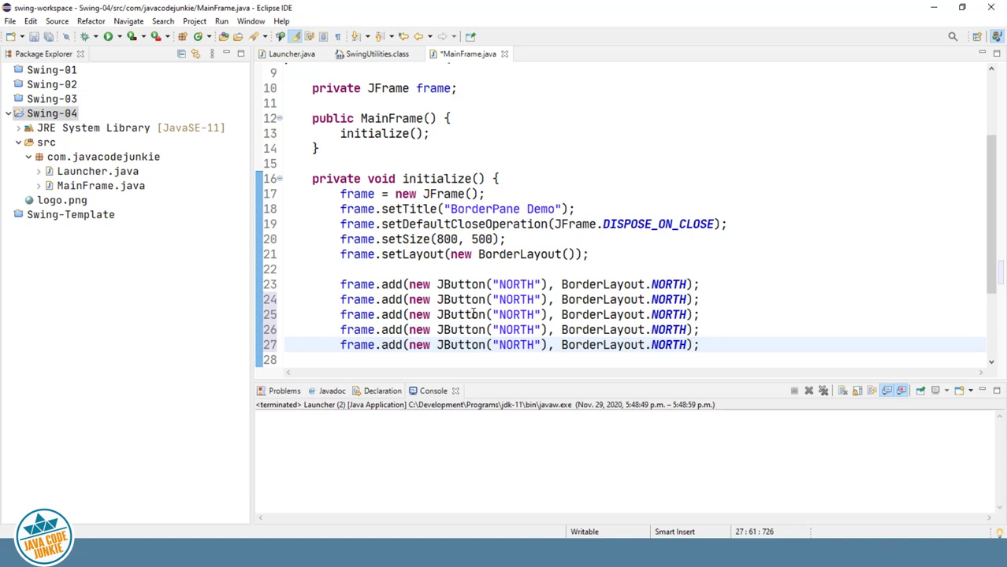
double_click(515, 300)
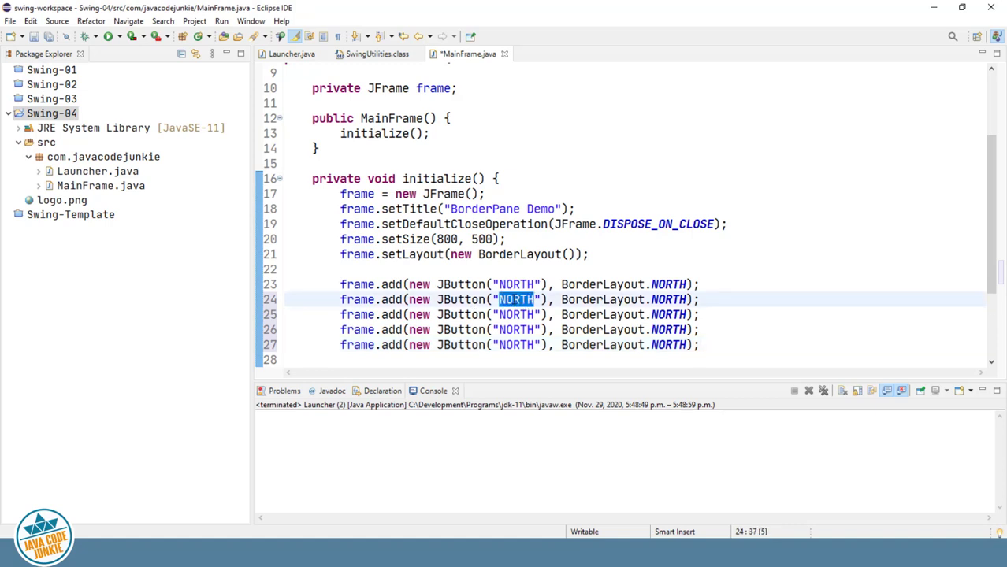
type("WEST")
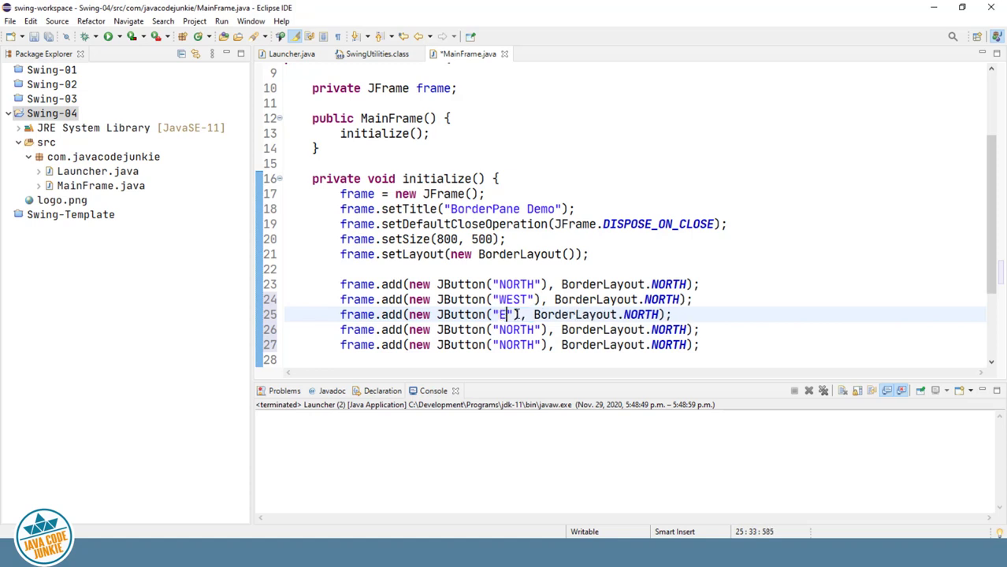
type("AST")
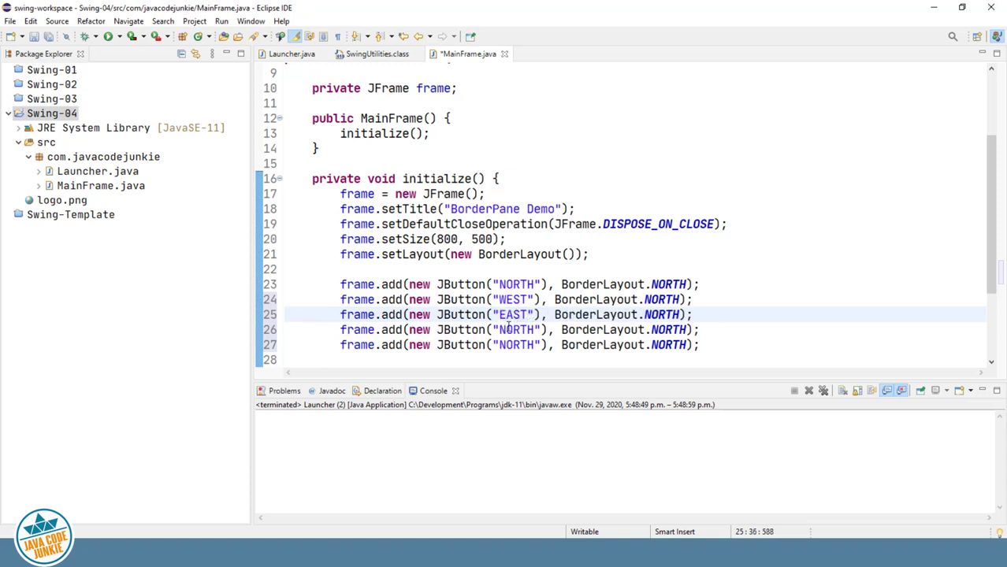
type("SOUTH")
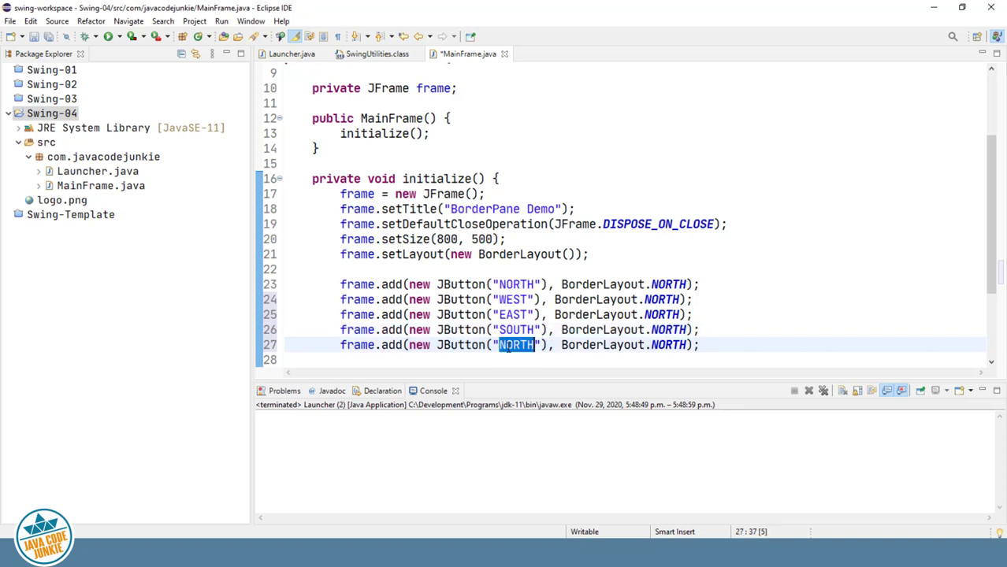
type("CENTER")
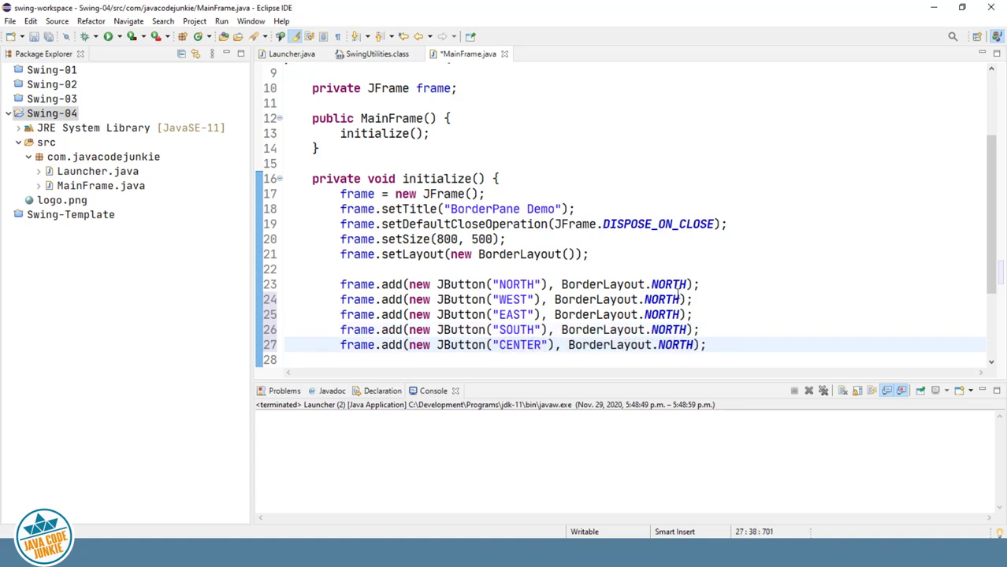
left_click(660, 299)
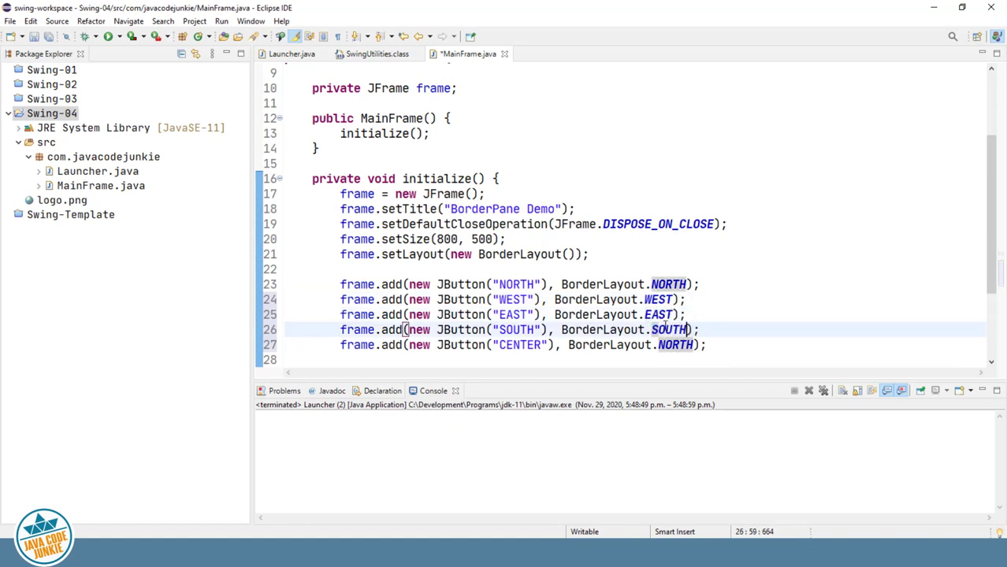
- Change the CENTER line's region to BorderLayout.CENTER and run the BorderPane Demo
double_click(675, 345)
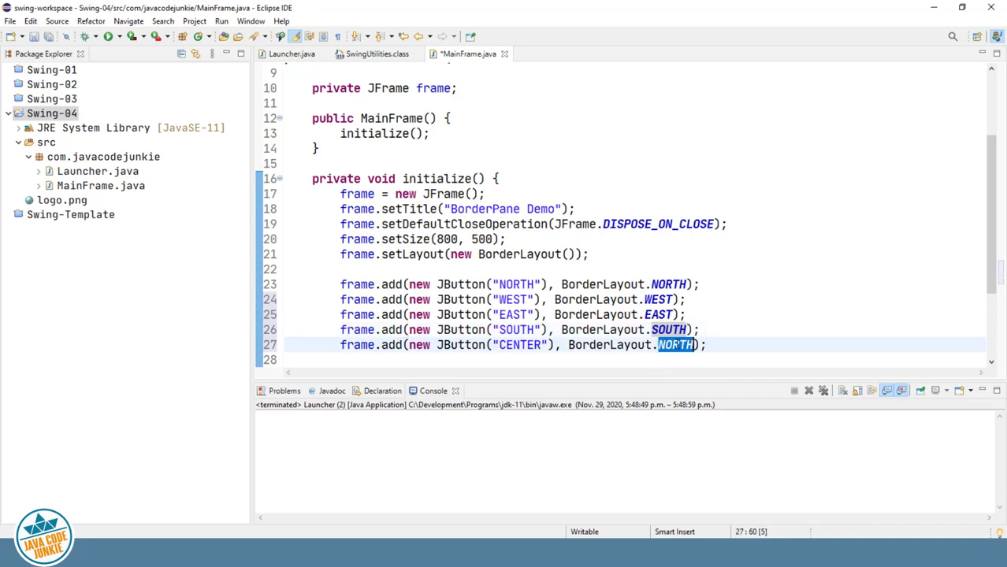
type("CENTER")
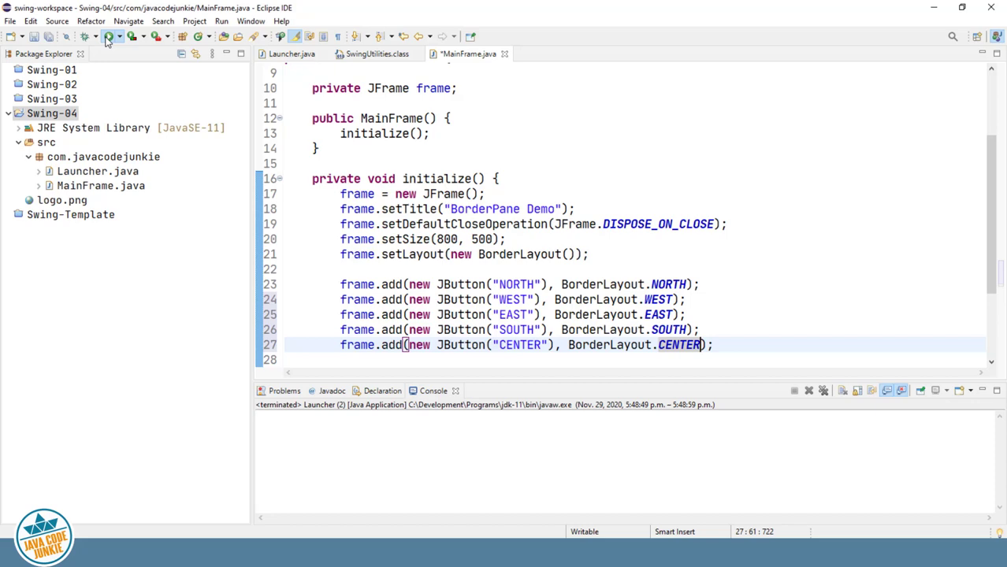
left_click(101, 36)
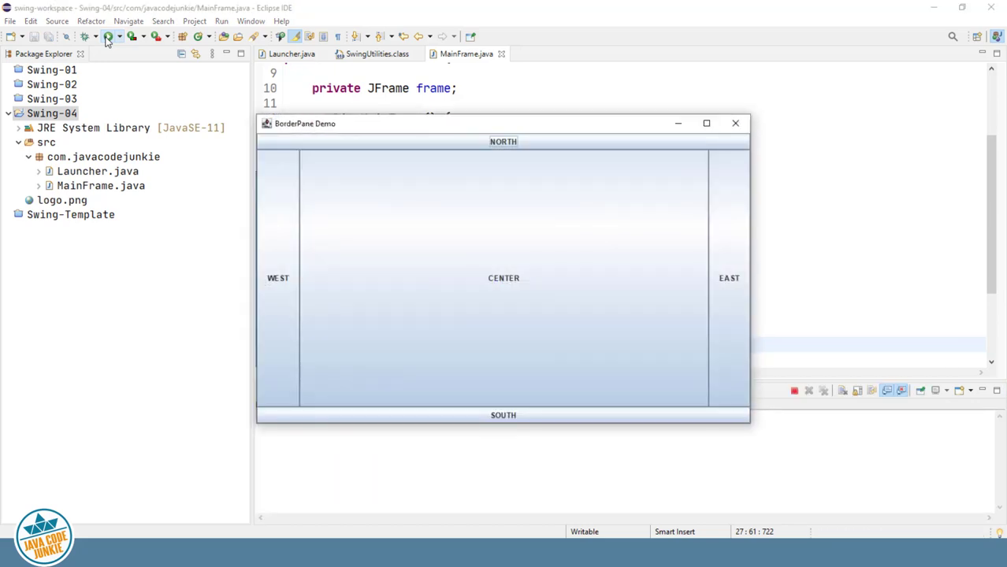
mouse_move(155, 101)
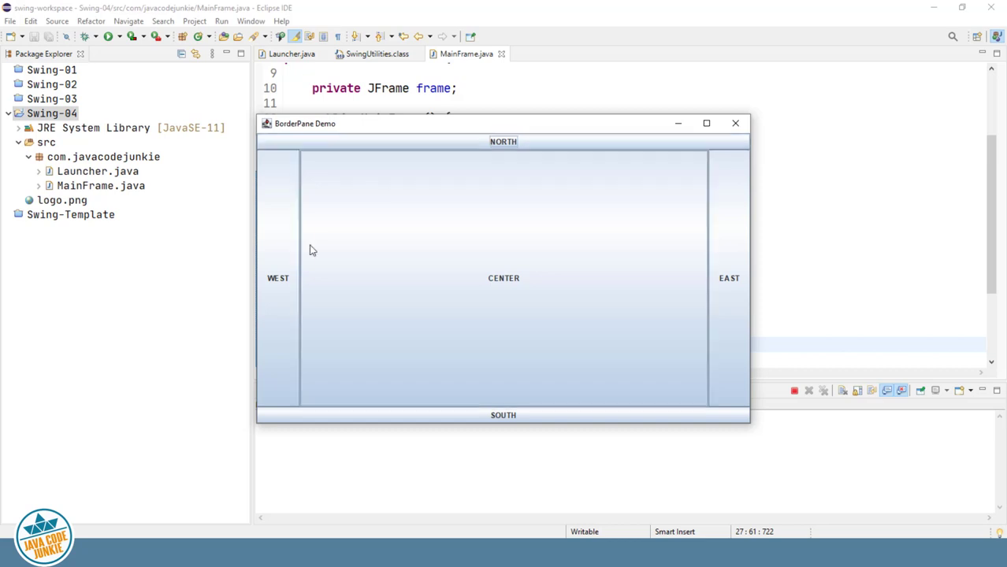
mouse_move(738, 285)
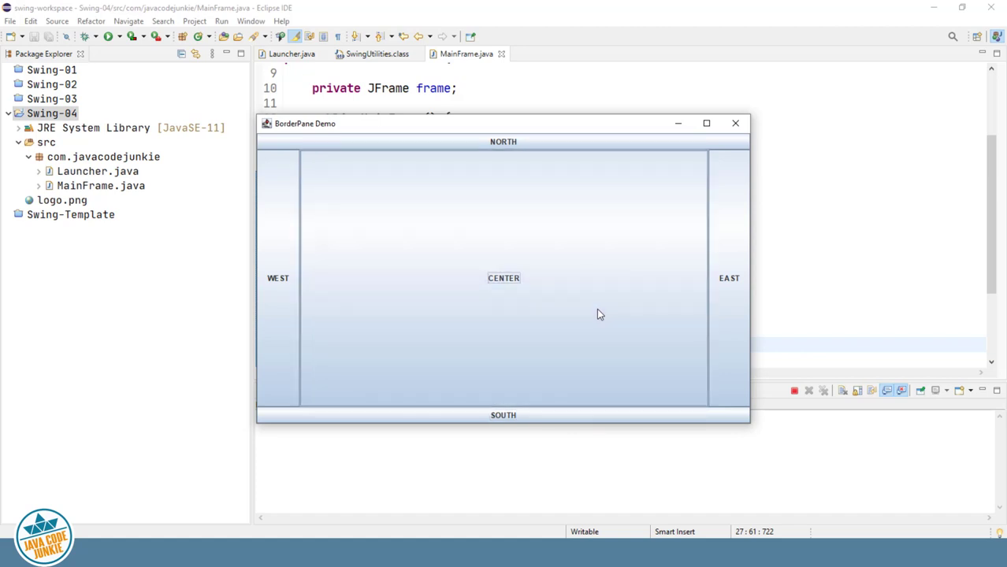
mouse_move(621, 260)
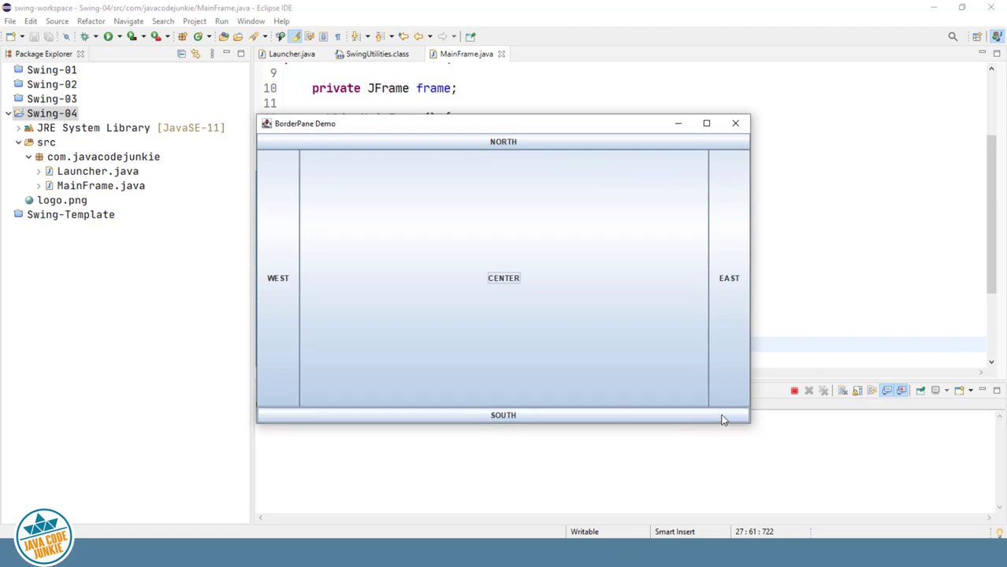
mouse_move(548, 419)
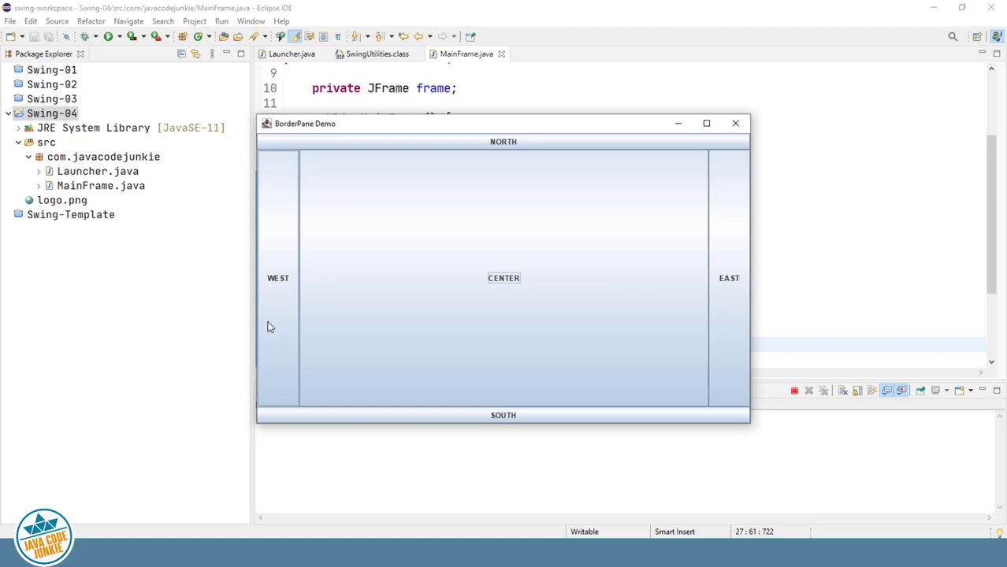
mouse_move(605, 247)
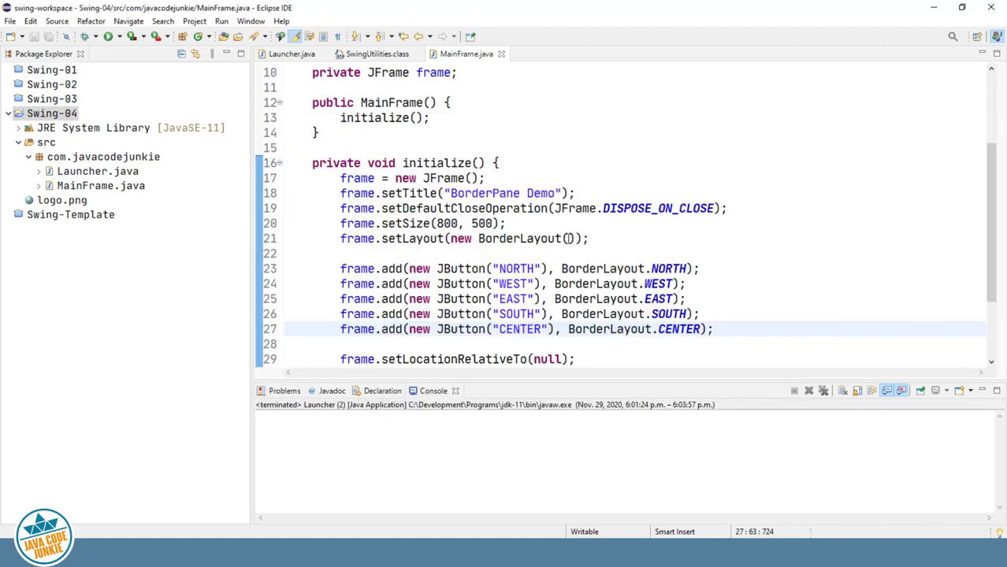
- Pass 5, 5 gap arguments to new BorderLayout() and run to see the spaced regions
left_click(573, 238)
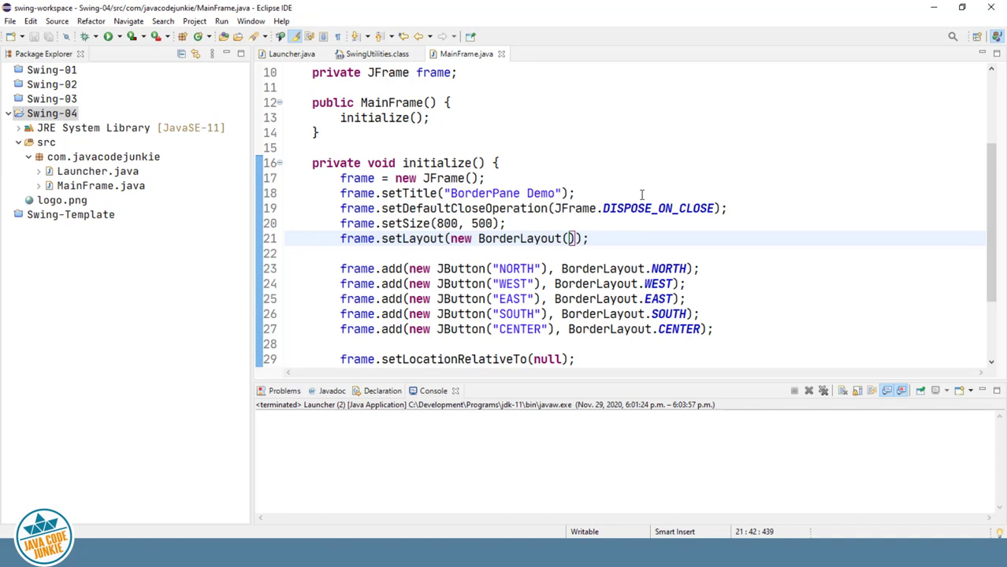
type("5")
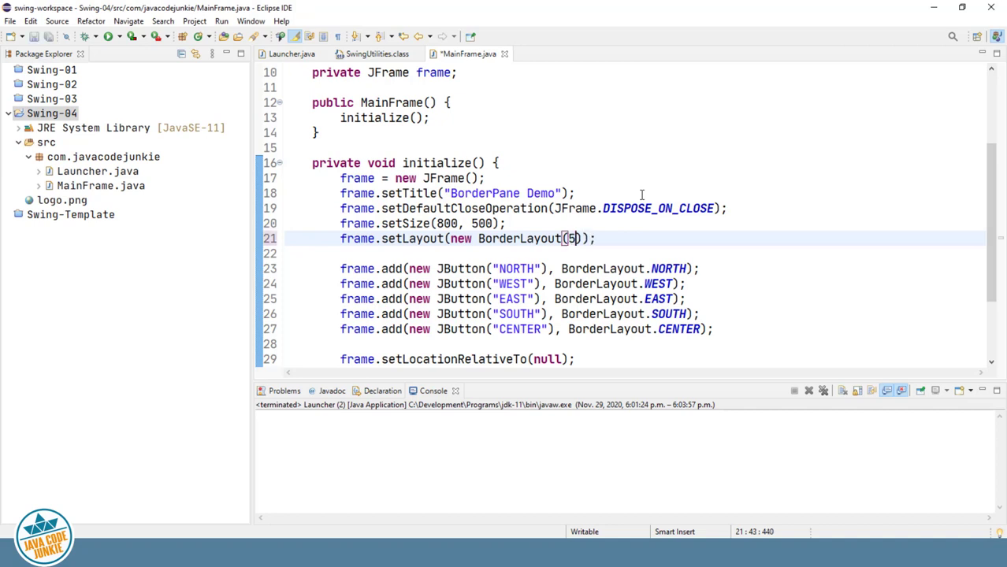
type(", 5")
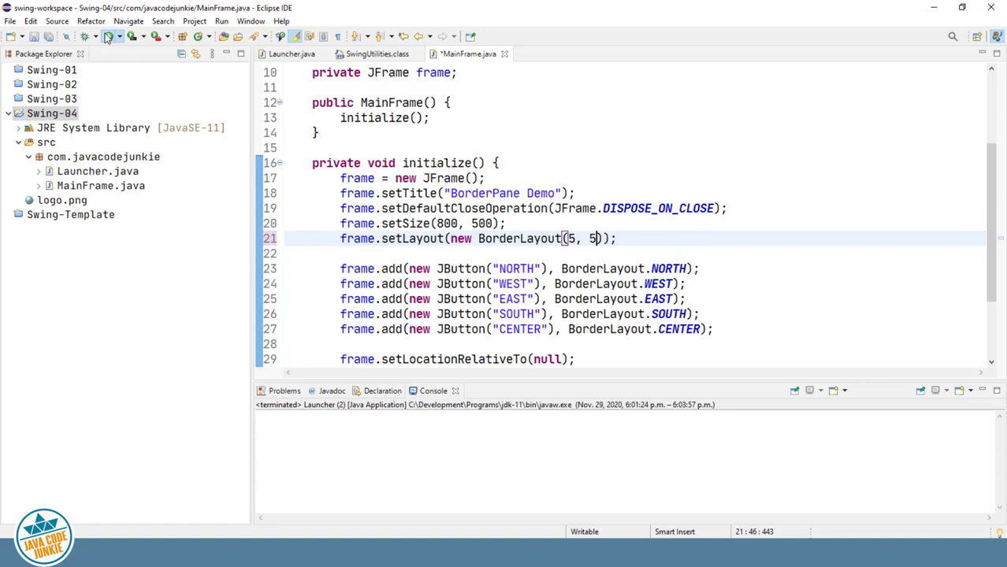
left_click(107, 38)
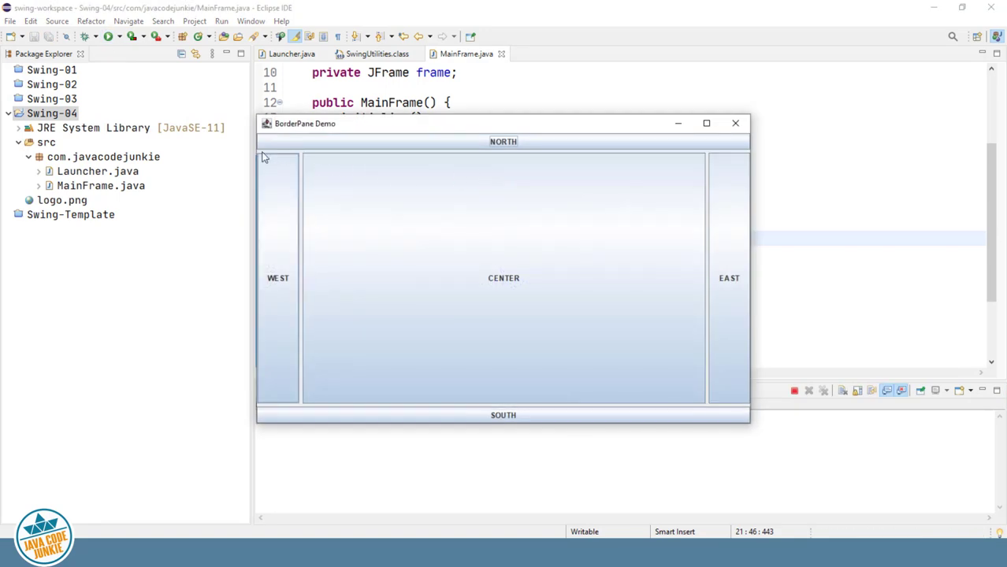
mouse_move(717, 157)
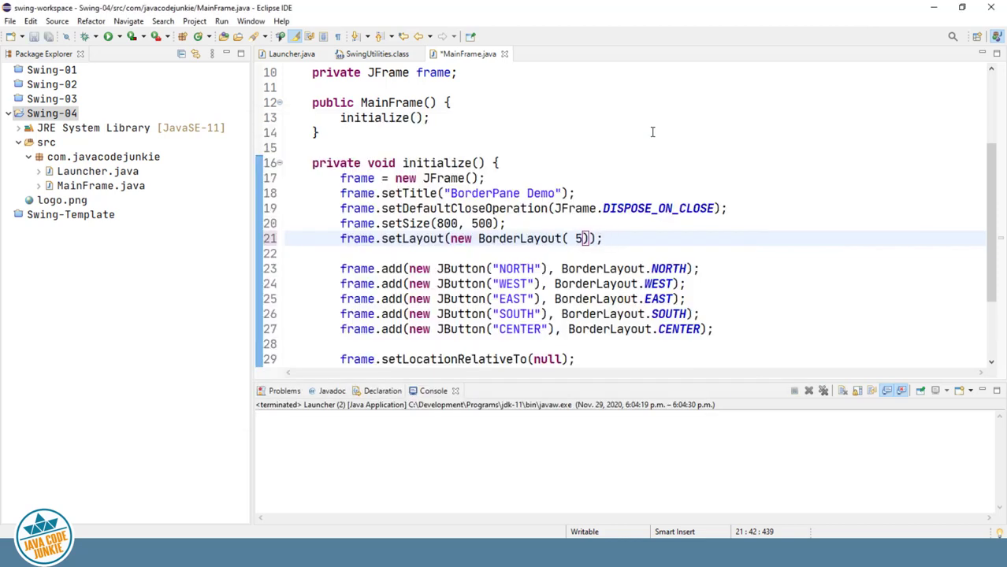
- Declare BorderLayout borderLayout = new BorderLayout(); on a line above the emptied setLayout call
key("BackSpace")
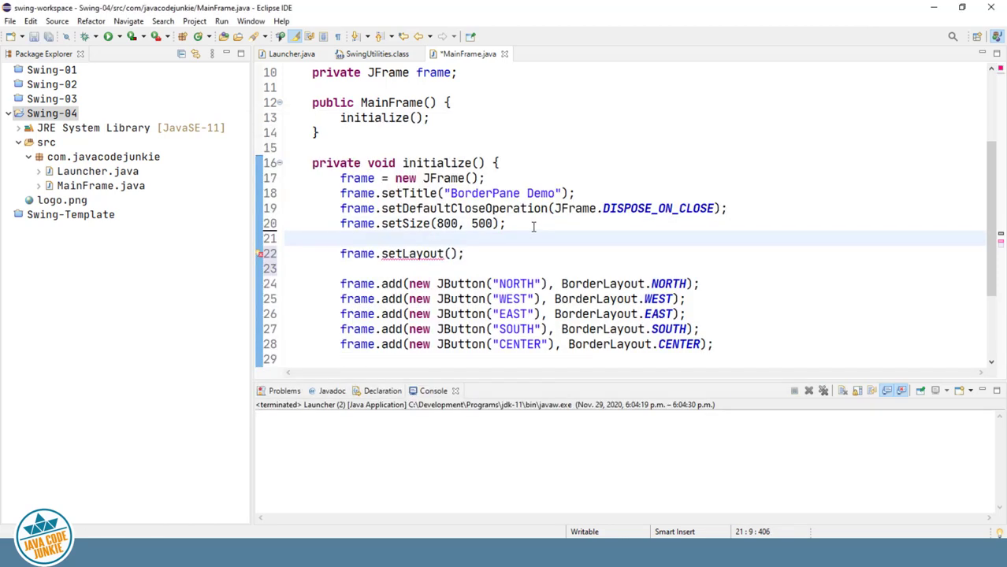
type("B")
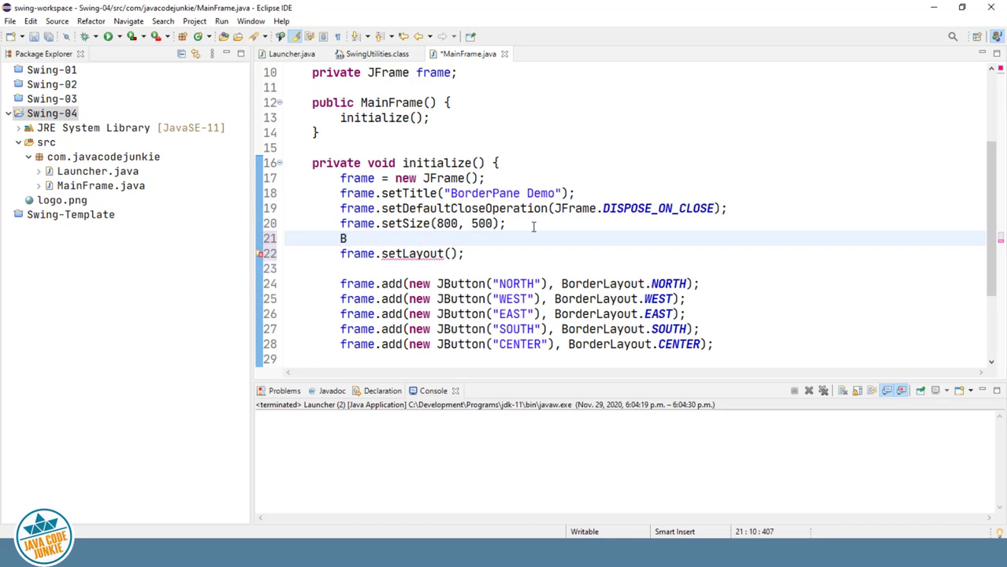
type("orderLayou")
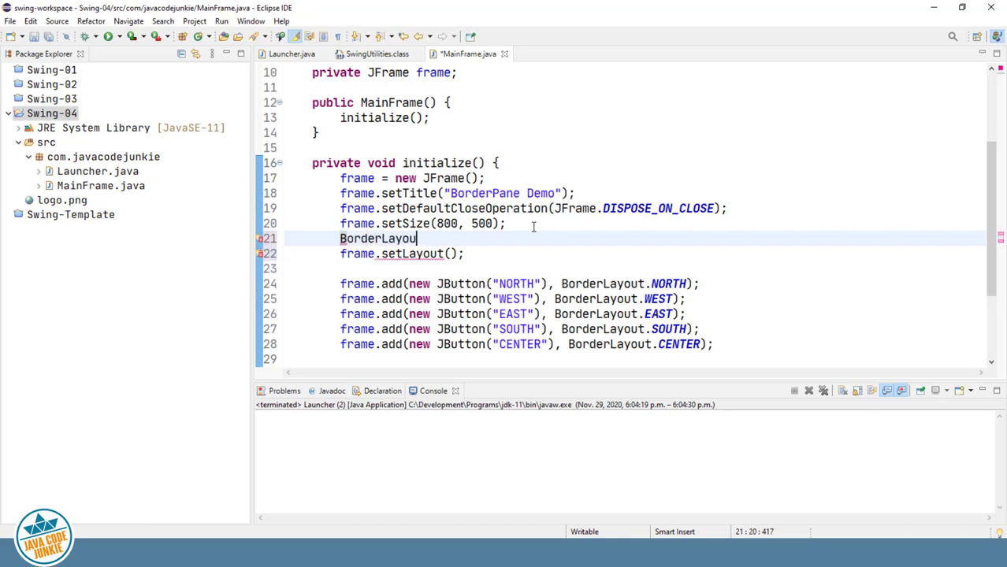
type("bo")
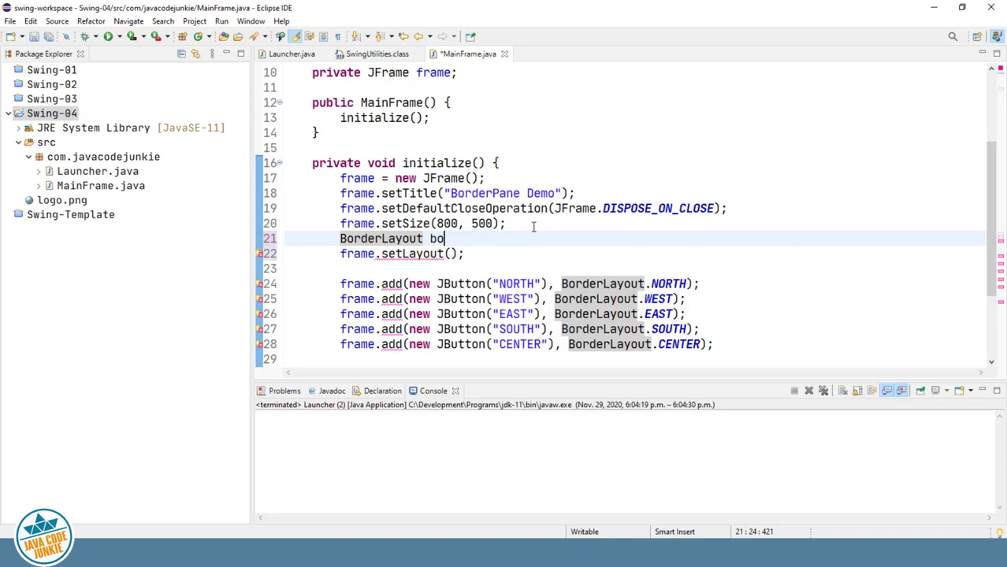
type("rderLayou")
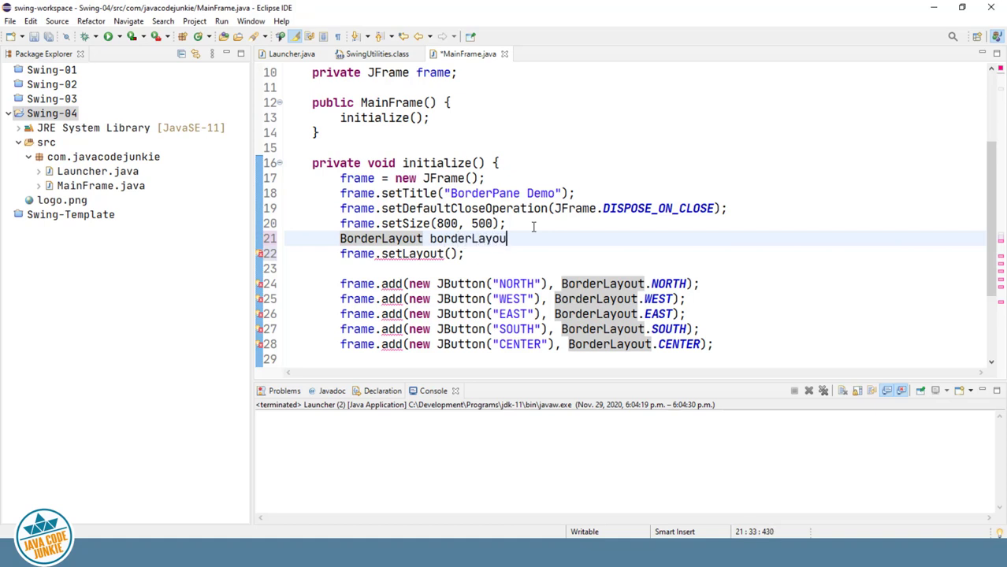
type("=")
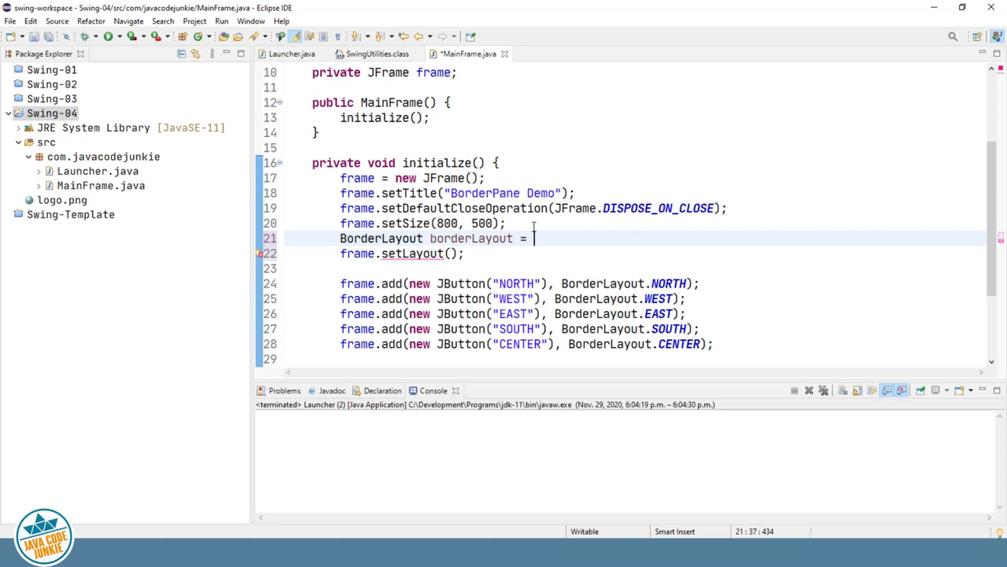
type("new BorderLayou")
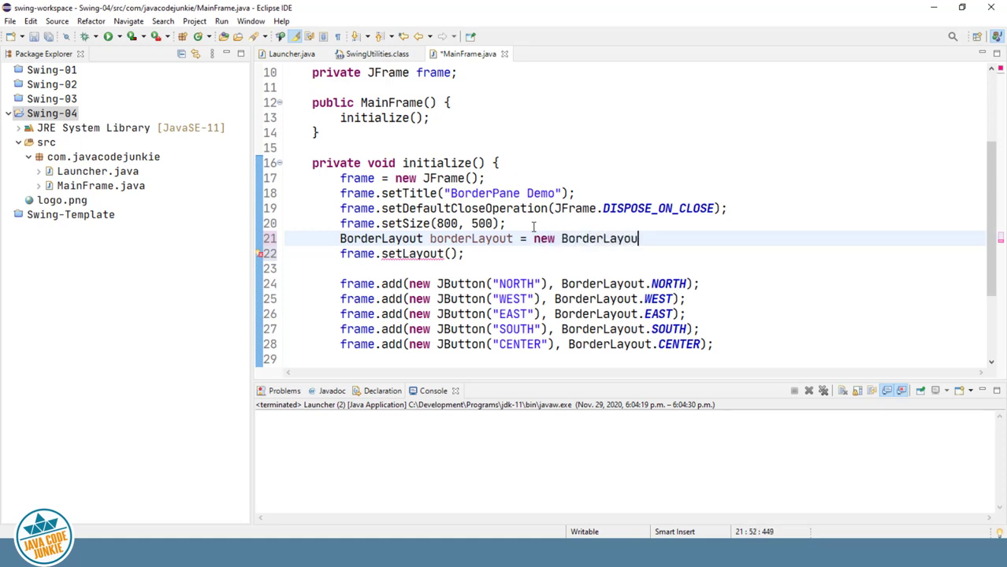
type("t();")
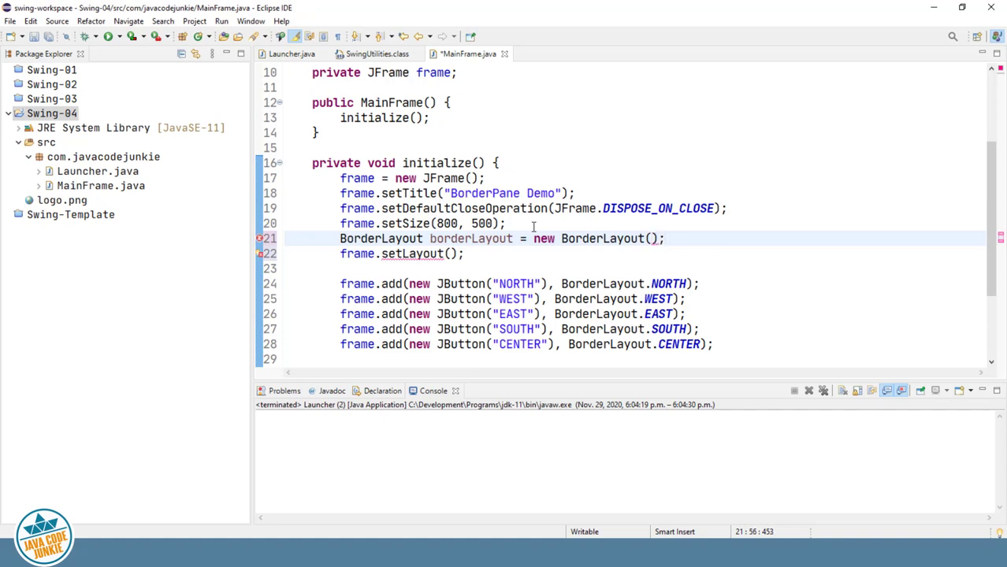
type("b")
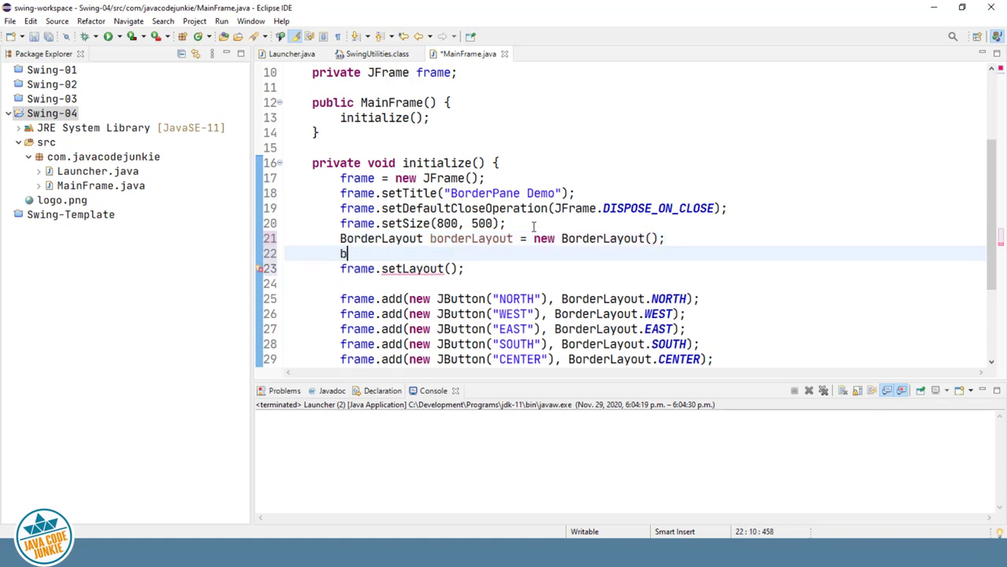
- Add borderLayout.setHgap(10); and borderLayout.setVgap(10); after the declaration
type("orderLayout.se")
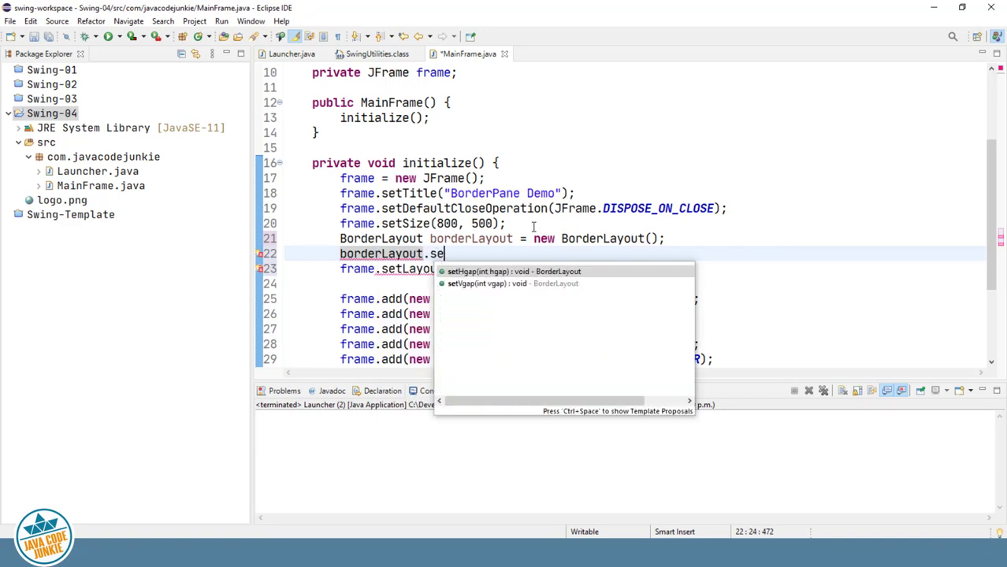
type("h")
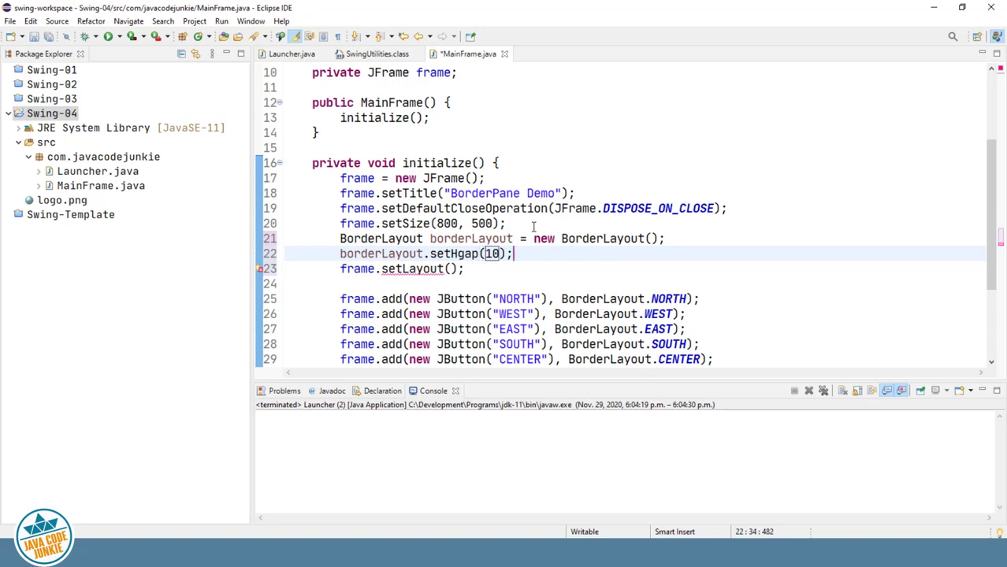
type("borderLayout.set")
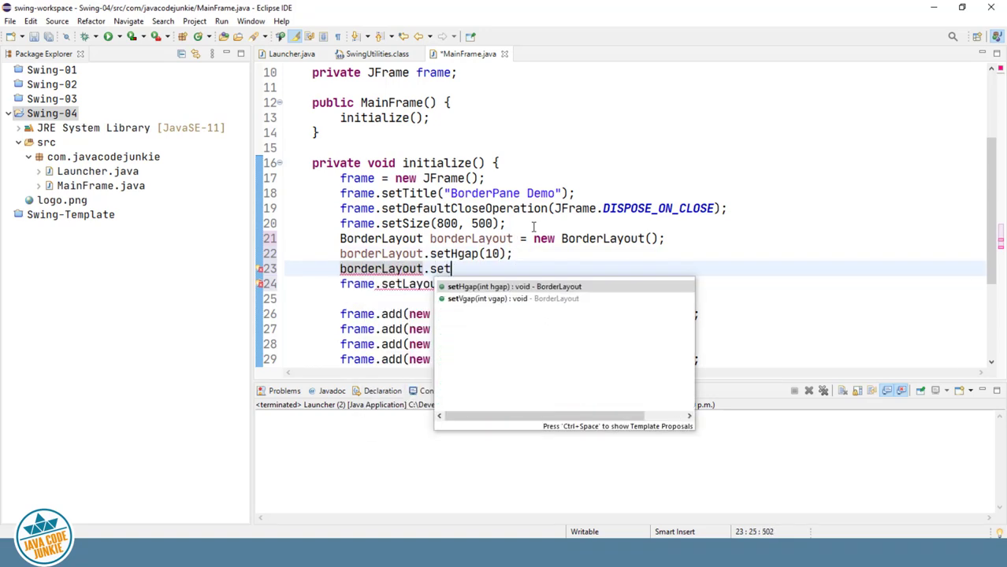
left_click(501, 299)
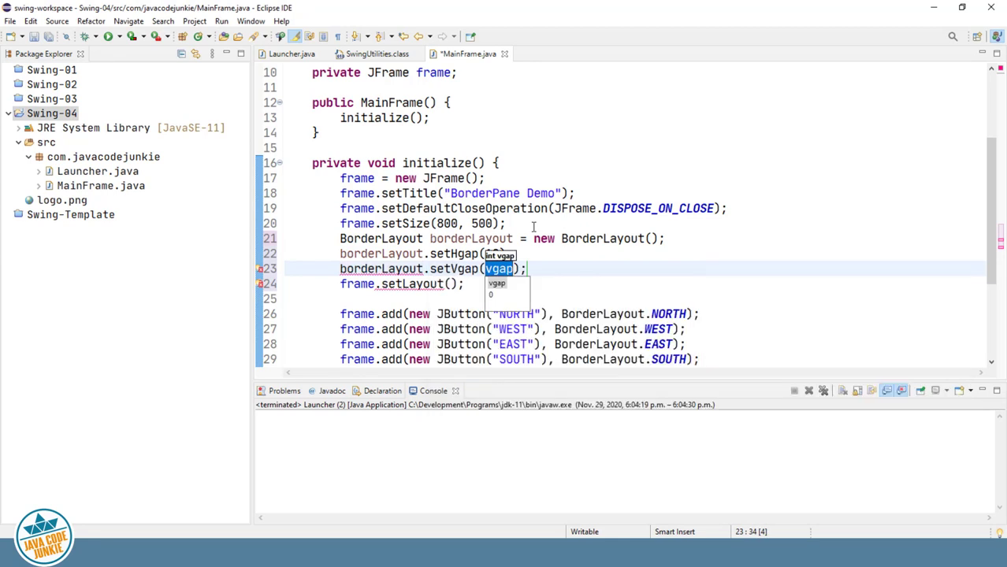
type("10")
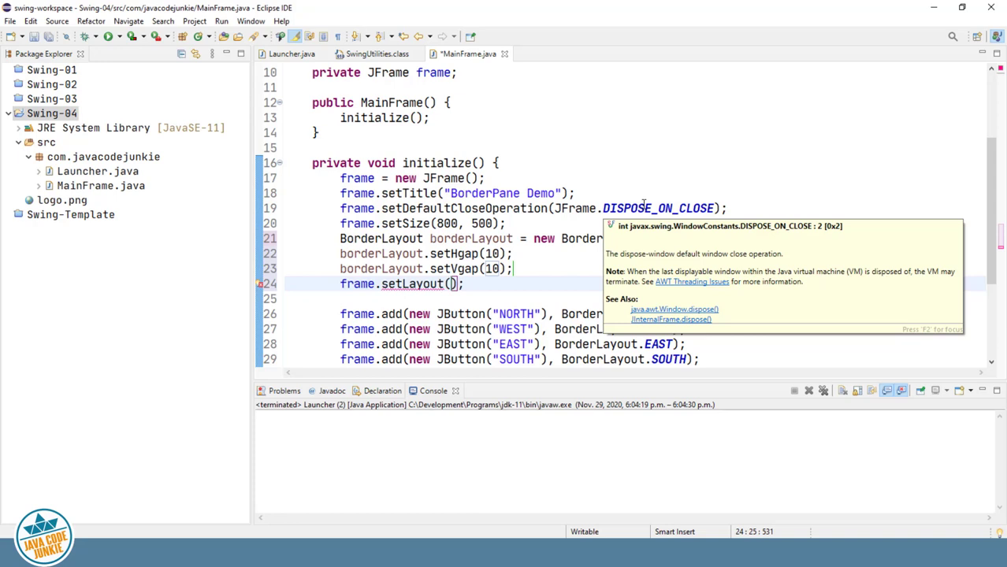
- Pass borderLayout to frame.setLayout() so the wider gaps apply when run
type("borderLayout")
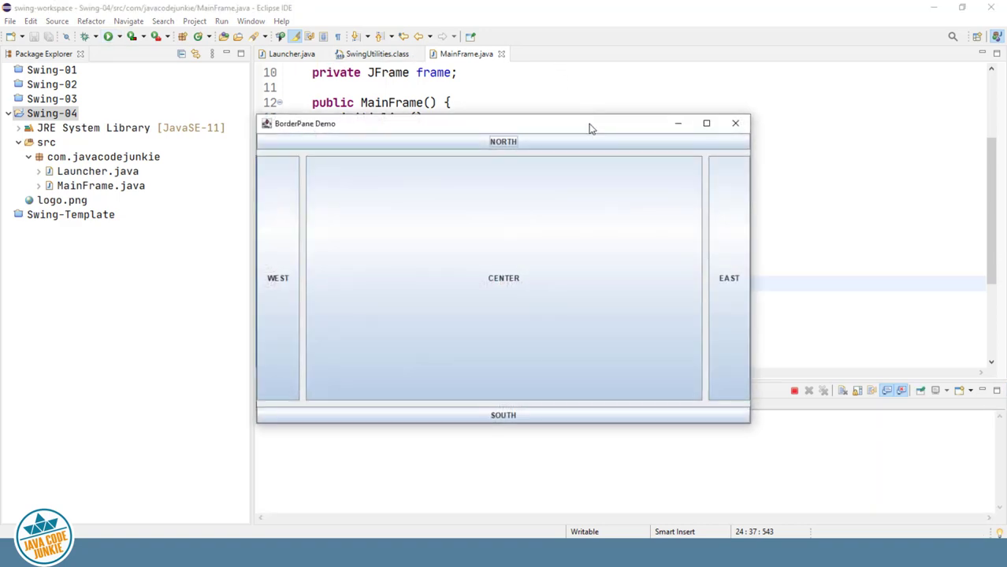
mouse_move(303, 156)
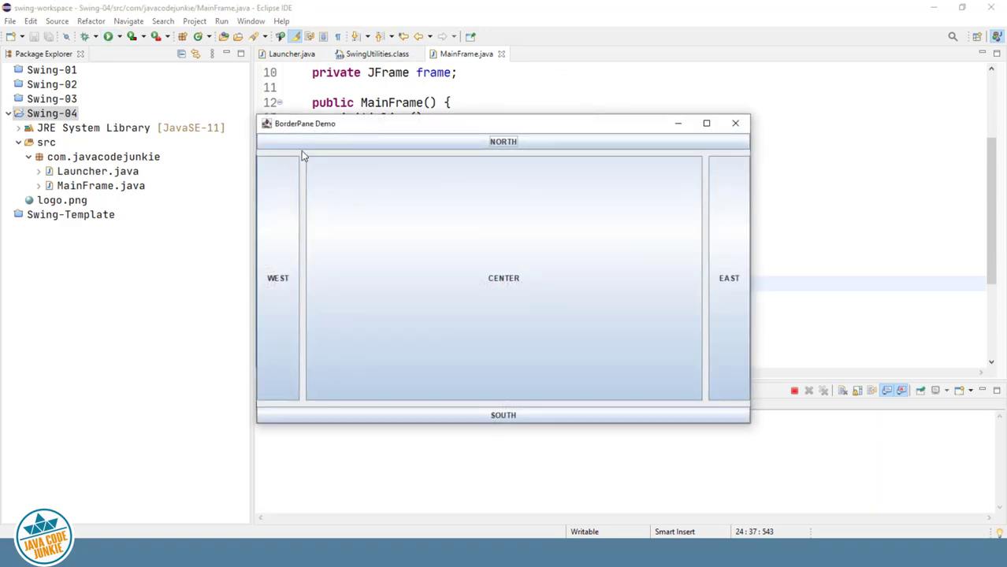
mouse_move(309, 224)
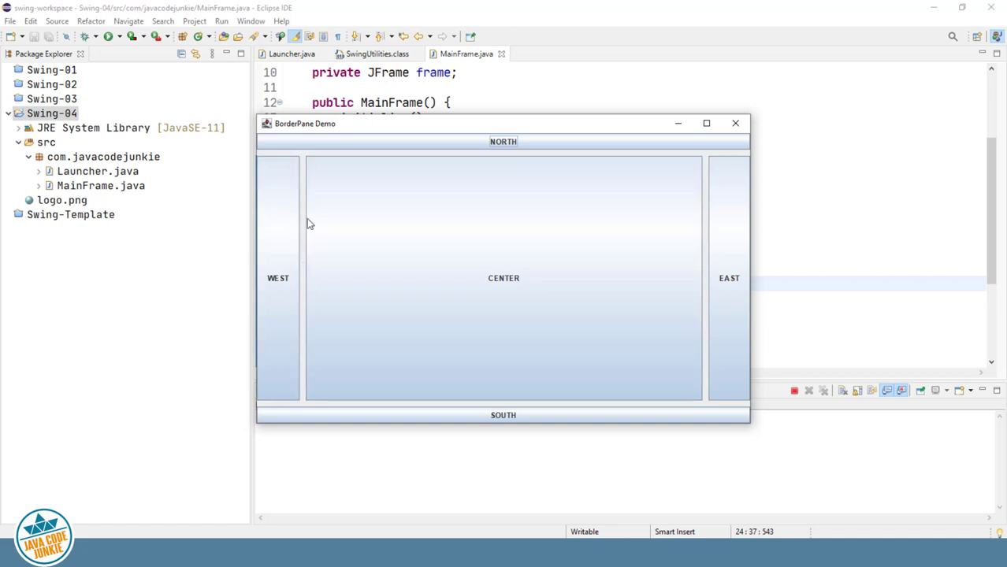